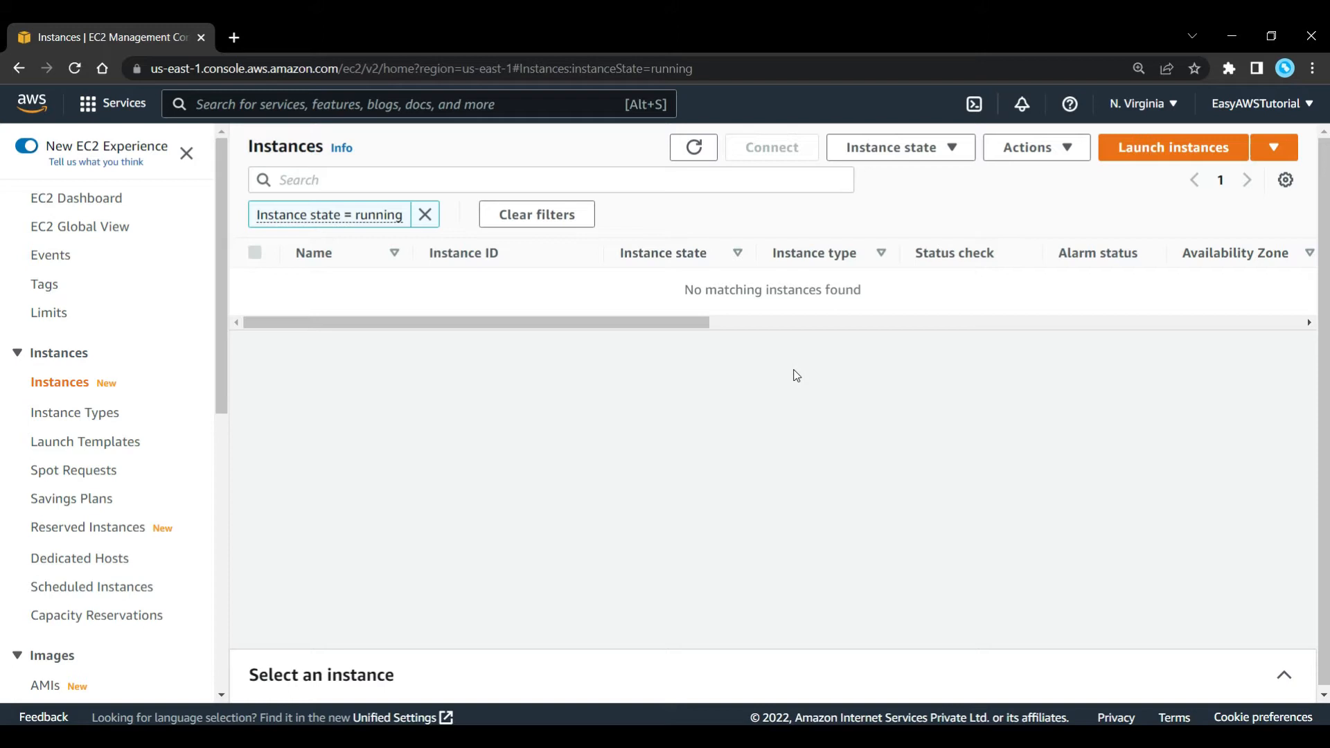
Begin a new instance launch and name it DemoNodeJS
left_click(1173, 147)
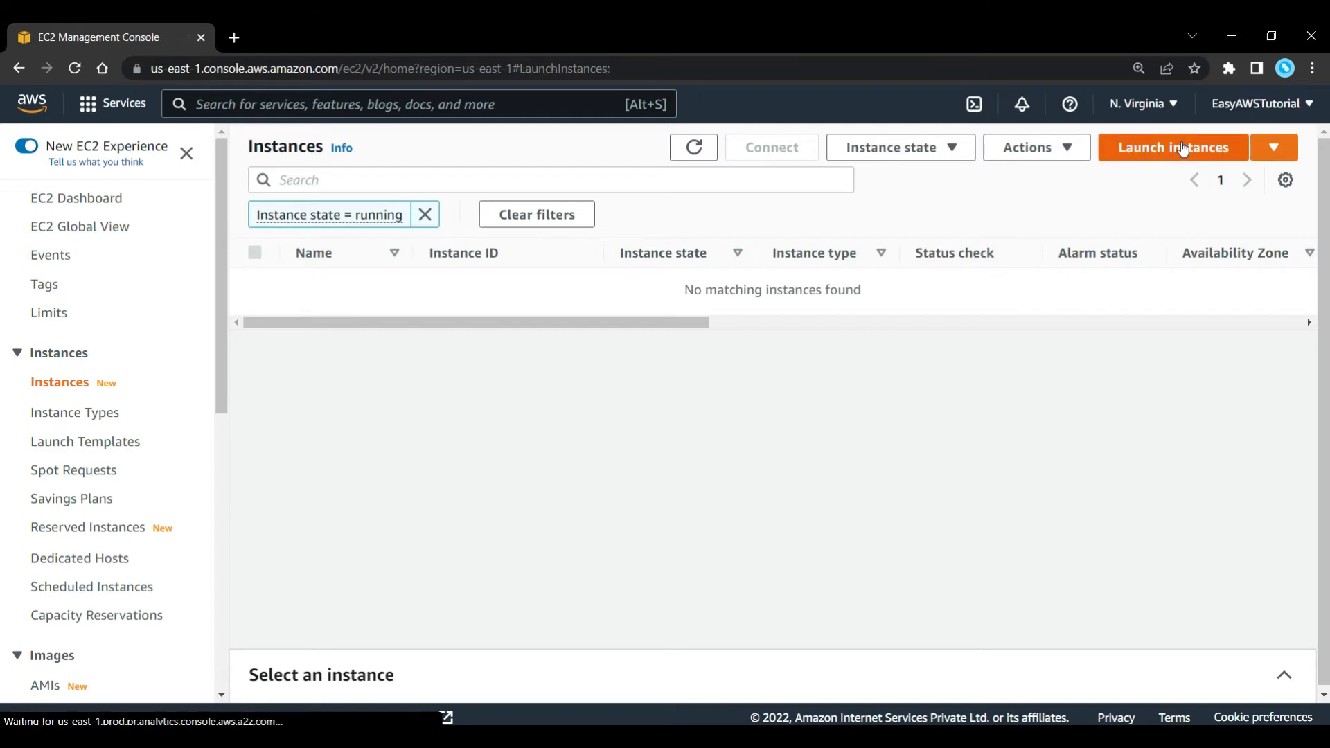
left_click(1172, 147)
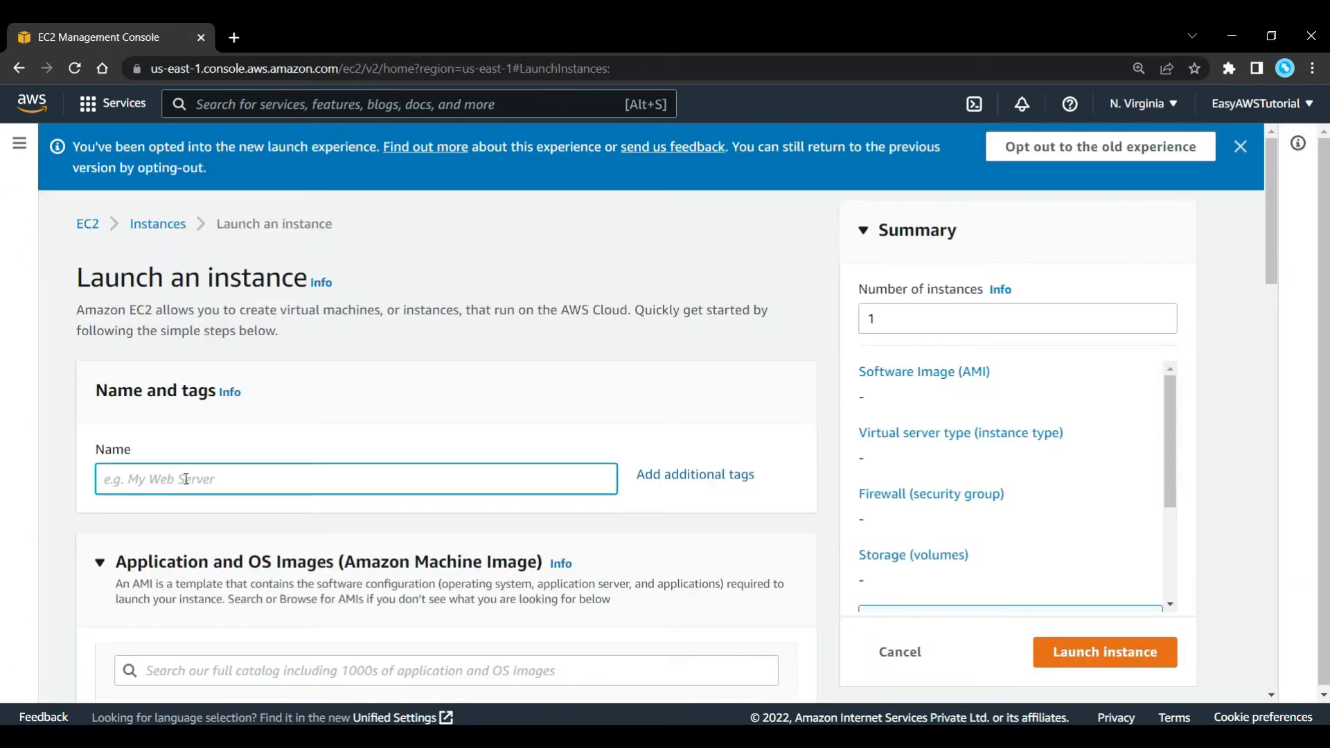
type("DemoNodeJS")
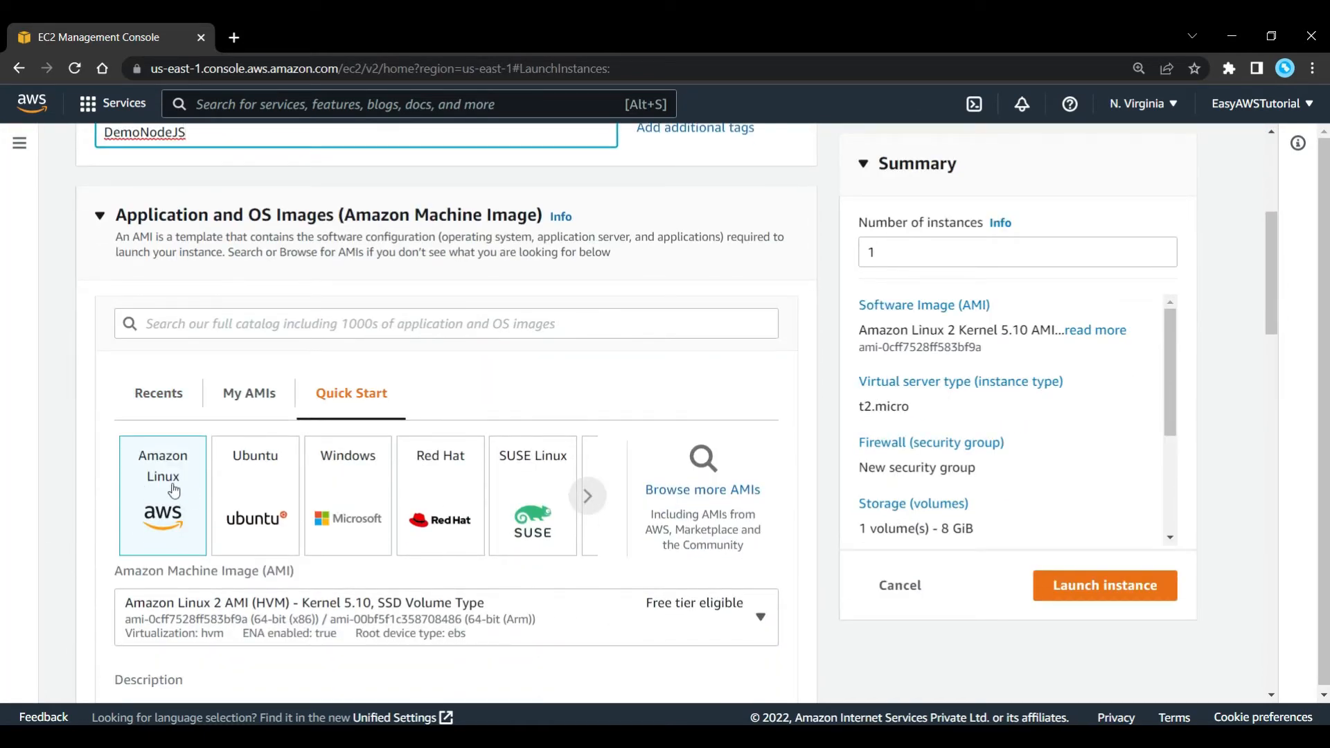
Keep Amazon Linux 2 on t2.micro and bring up the key pair choices
scroll("down", 3)
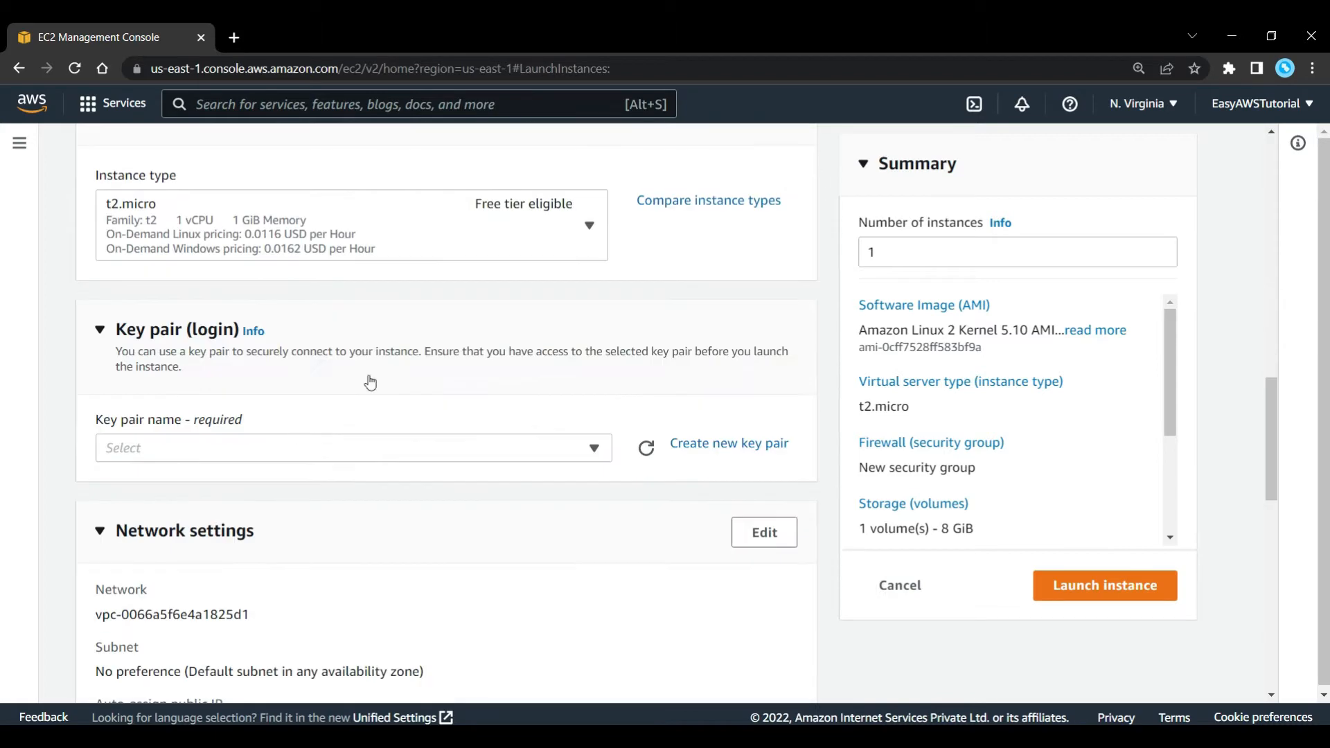
left_click(350, 224)
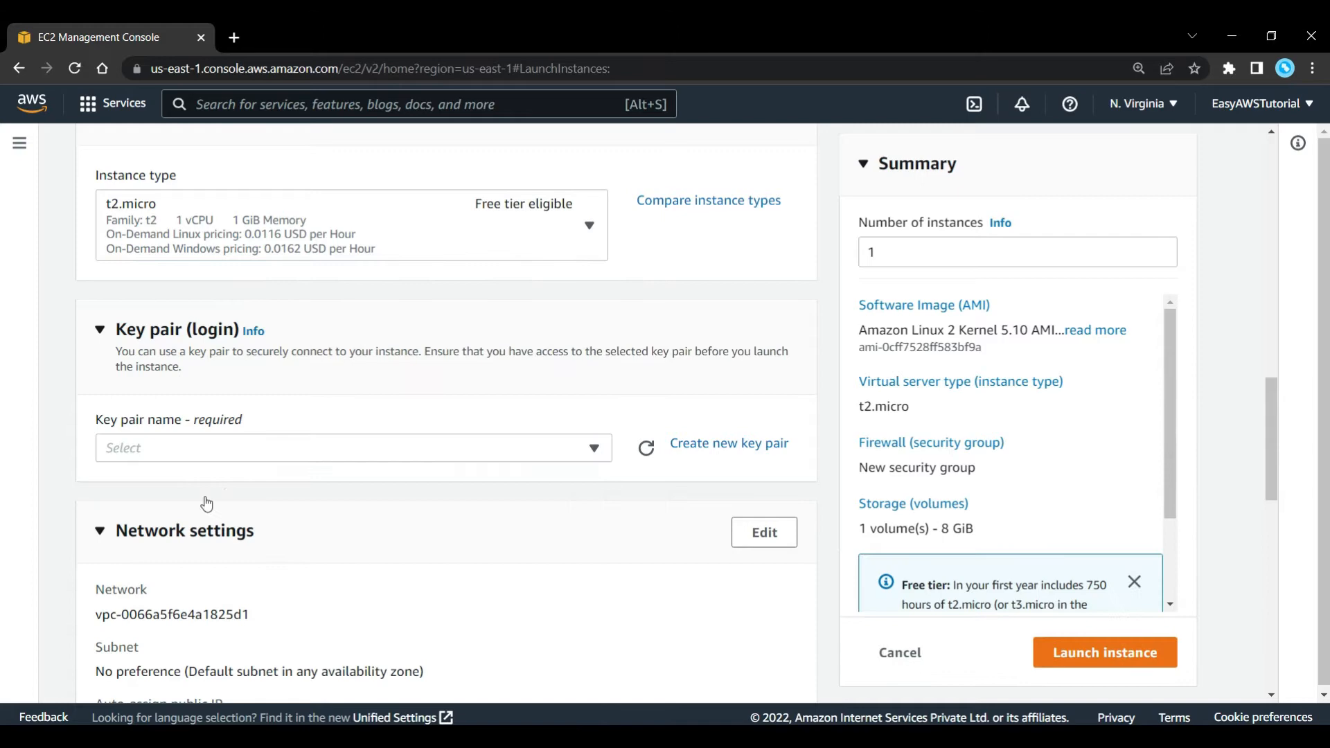
left_click(348, 448)
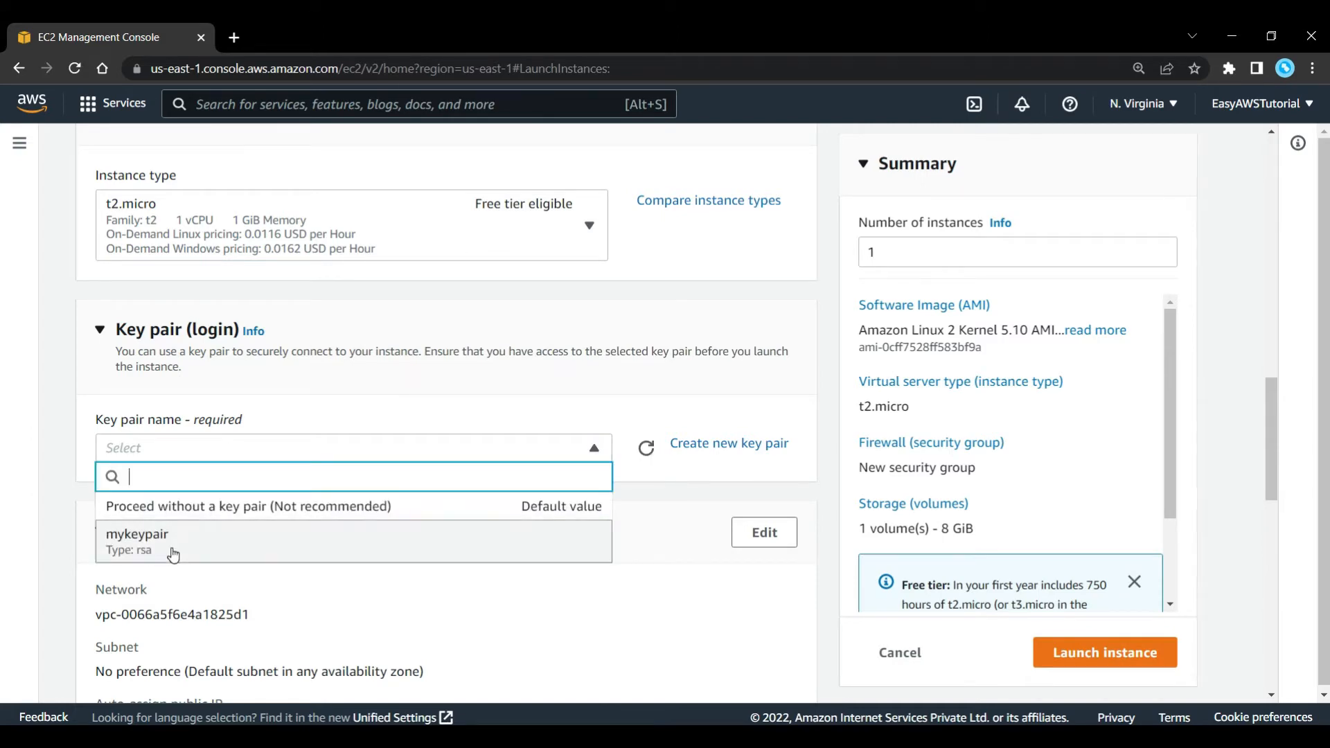
Use key pair mykeypair and rename the new security group to test
left_click(173, 542)
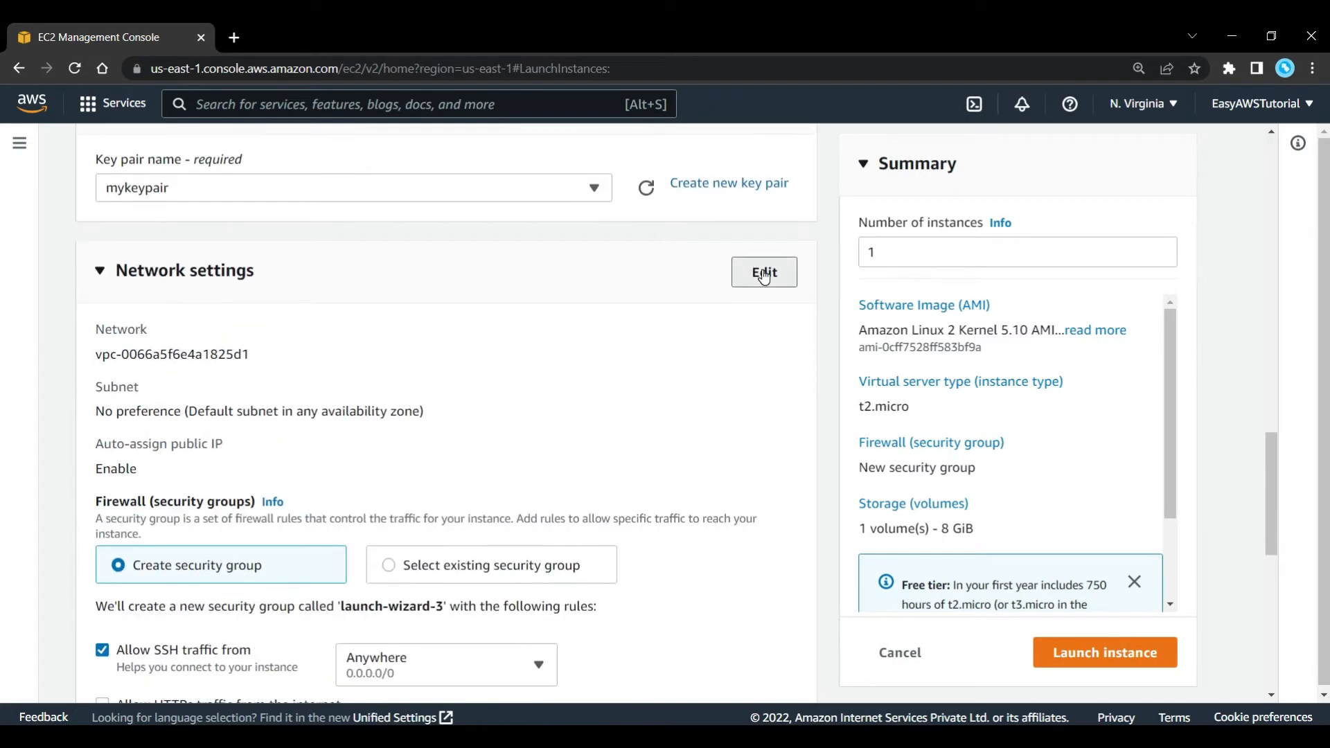
left_click(762, 272)
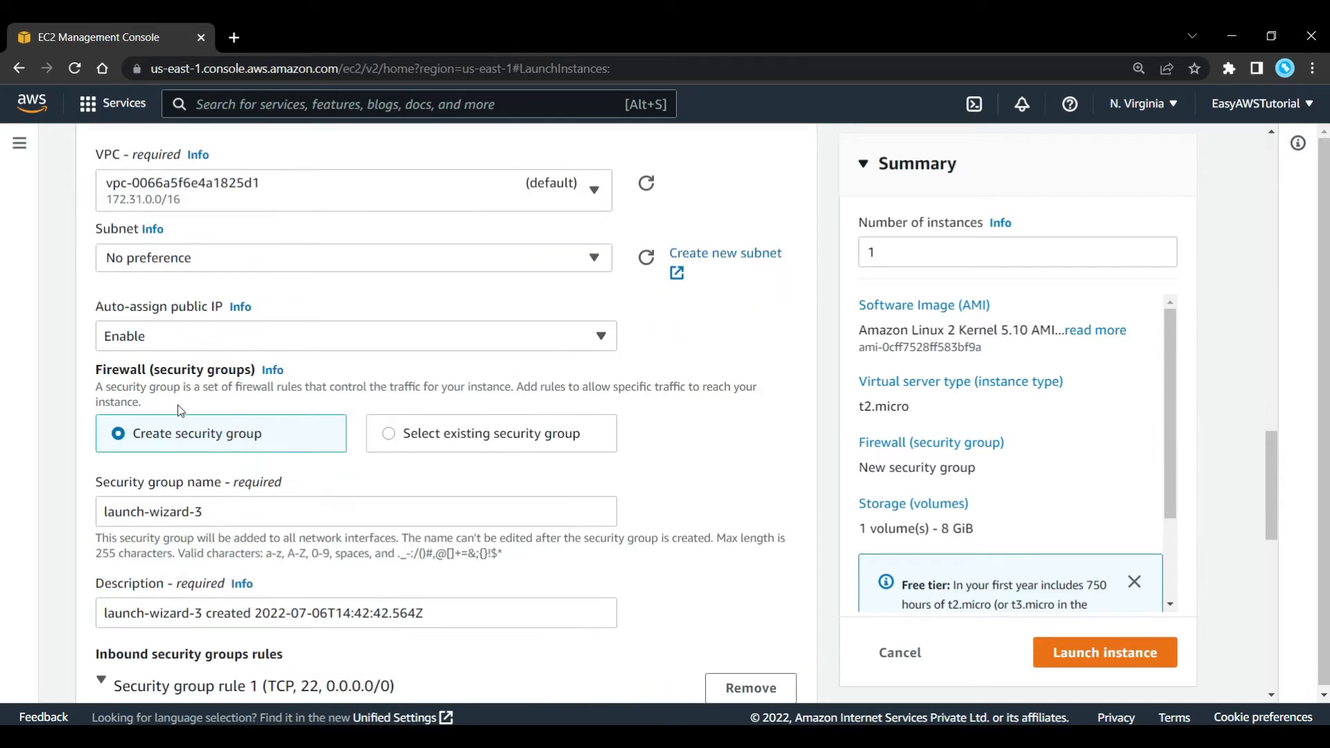
scroll("down", 3)
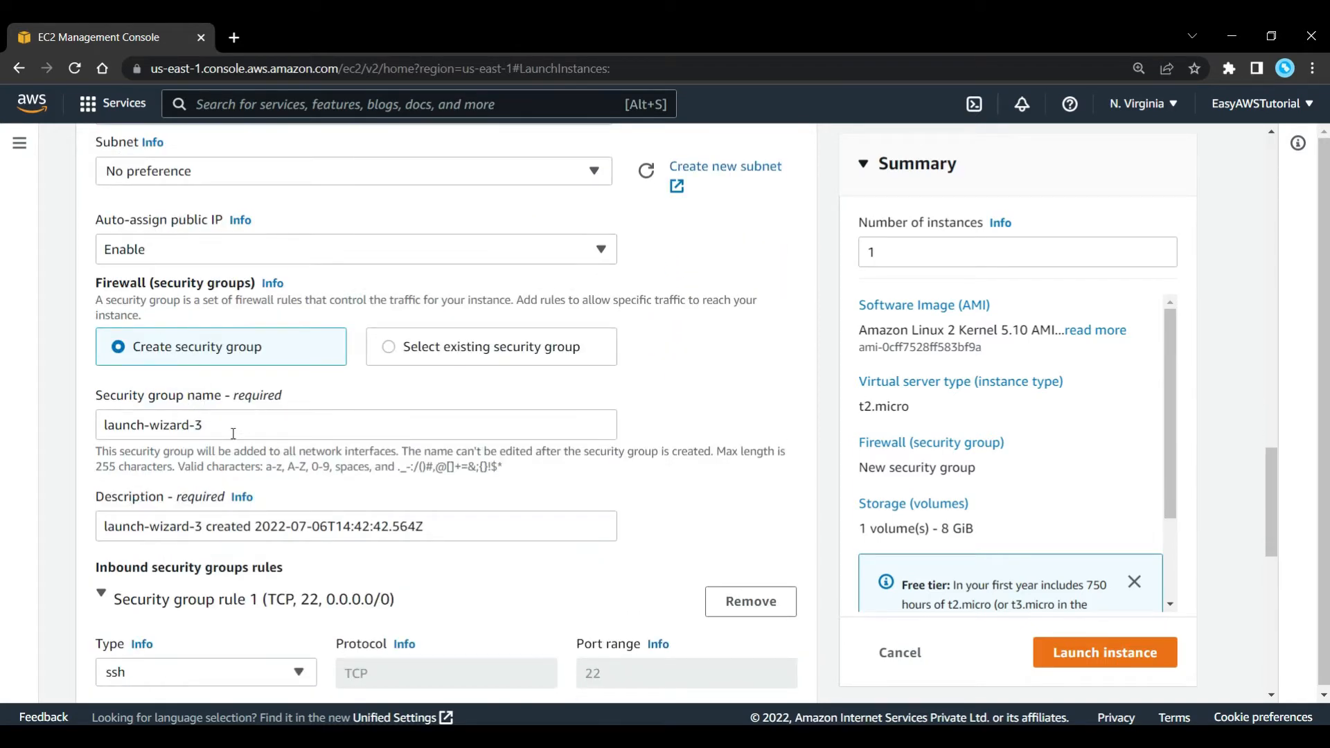
type("test")
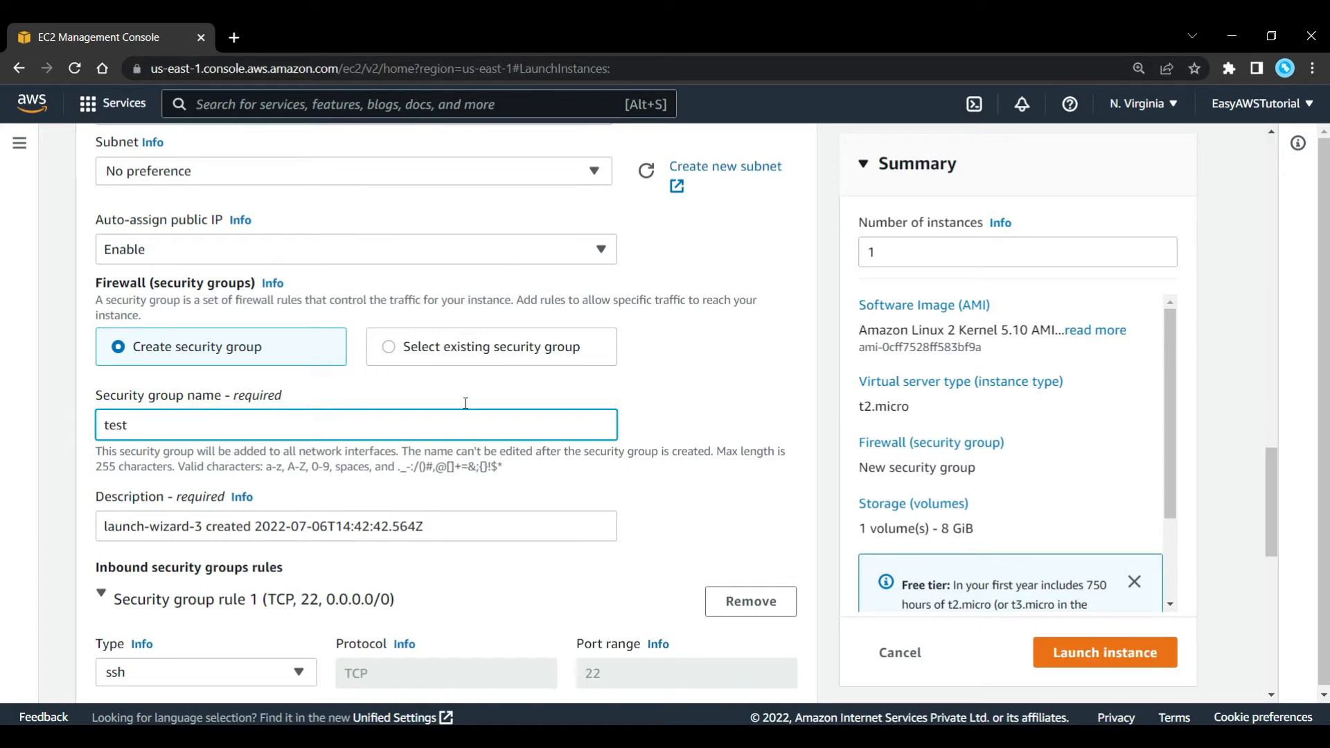
Add a second inbound rule allowing HTTP port 80 from anywhere alongside SSH
scroll("down", 3)
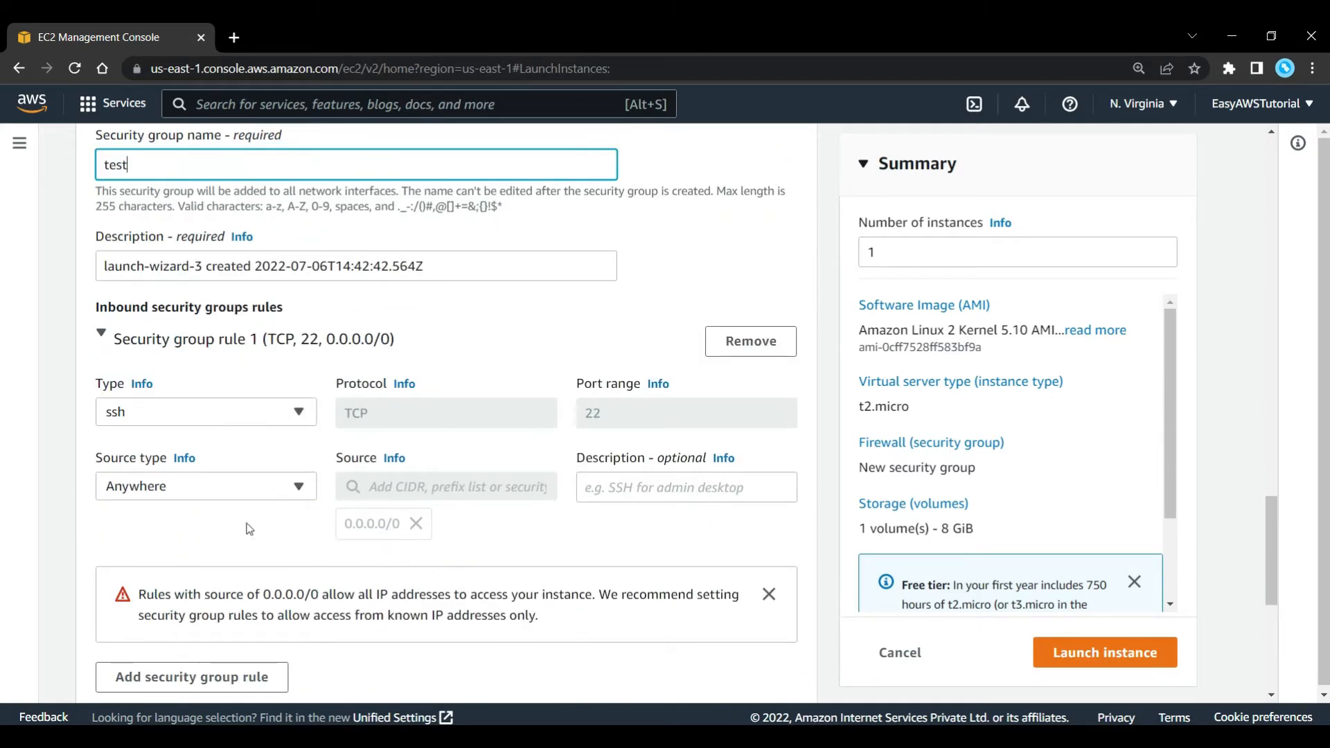
left_click(191, 677)
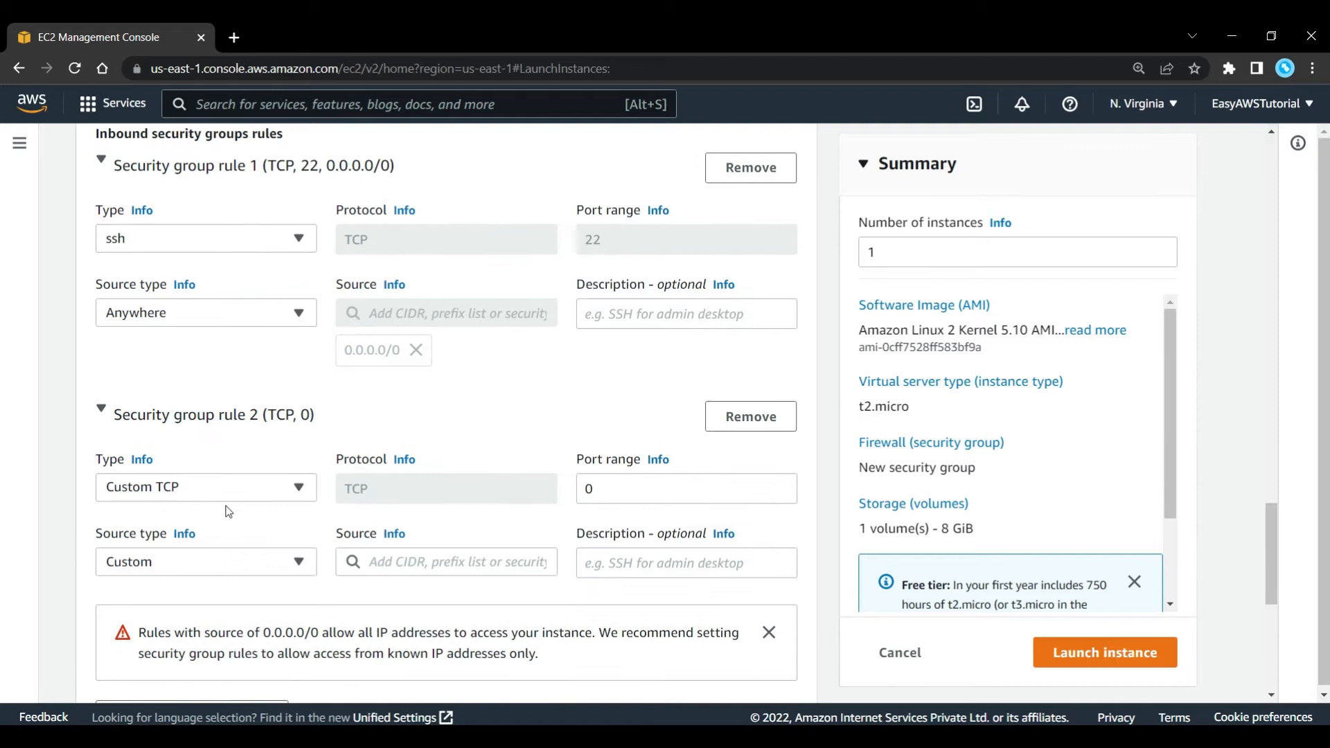
left_click(205, 486)
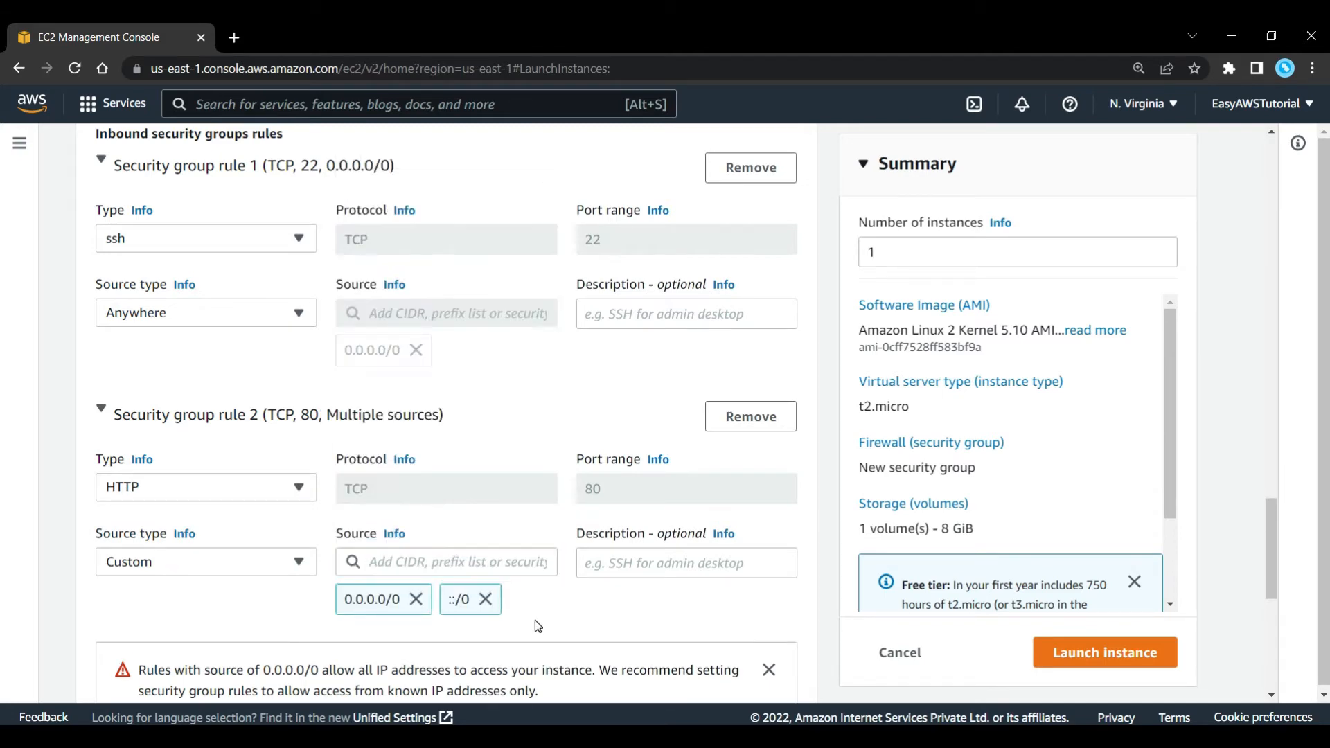
scroll("down", 3)
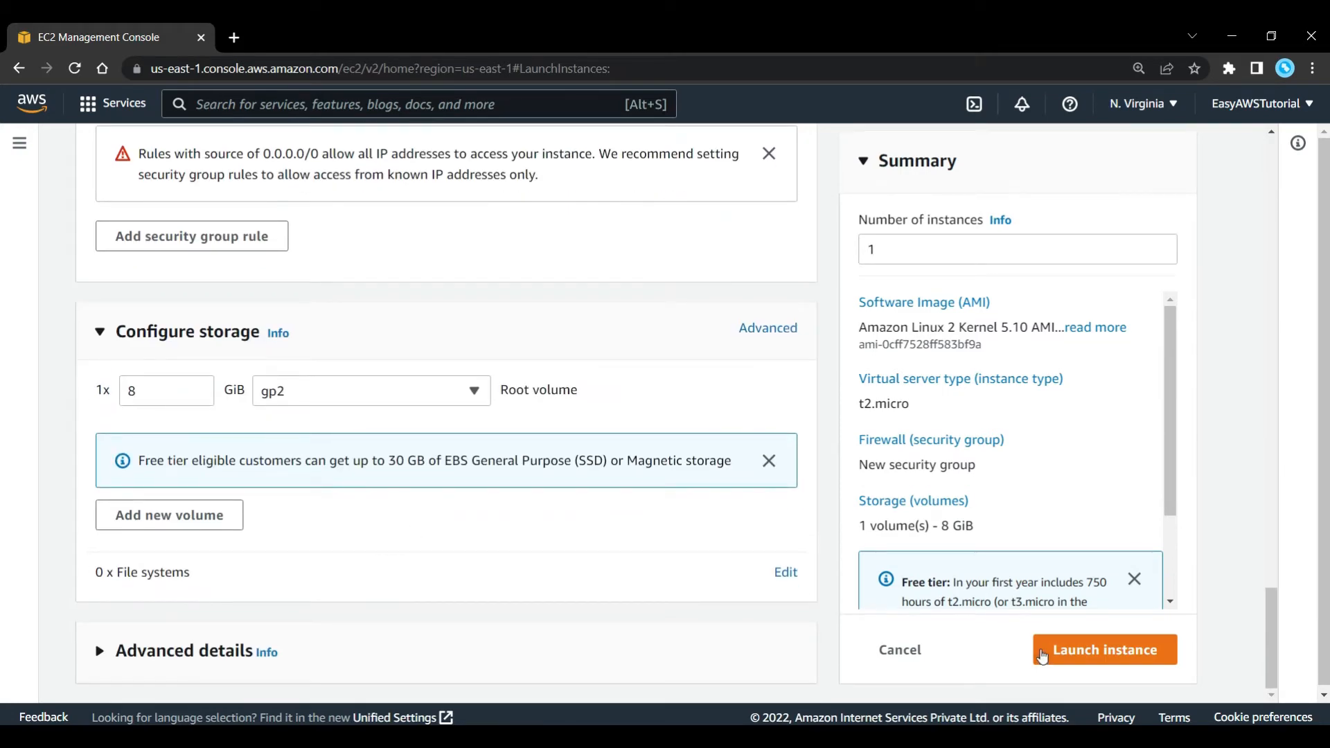
Launch DemoNodeJS, select it in Instances and bring up its Connect page
left_click(1104, 650)
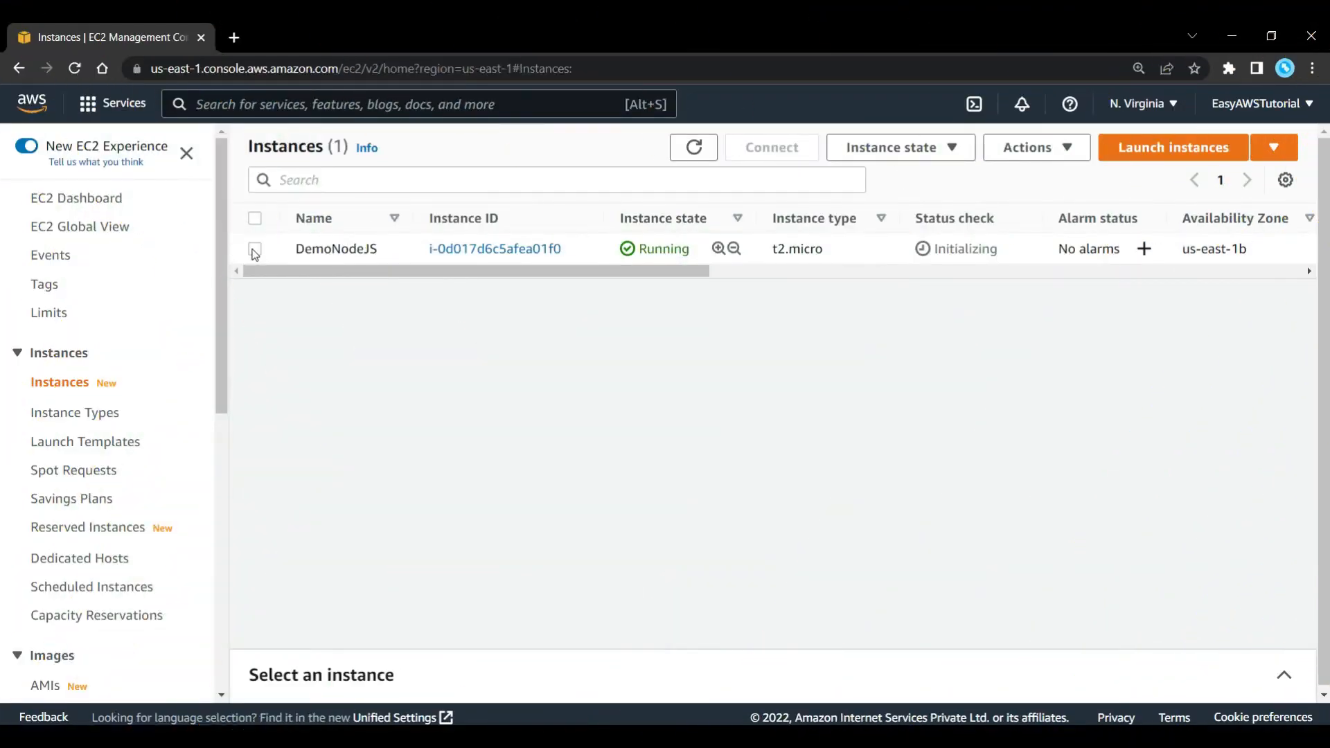
left_click(255, 247)
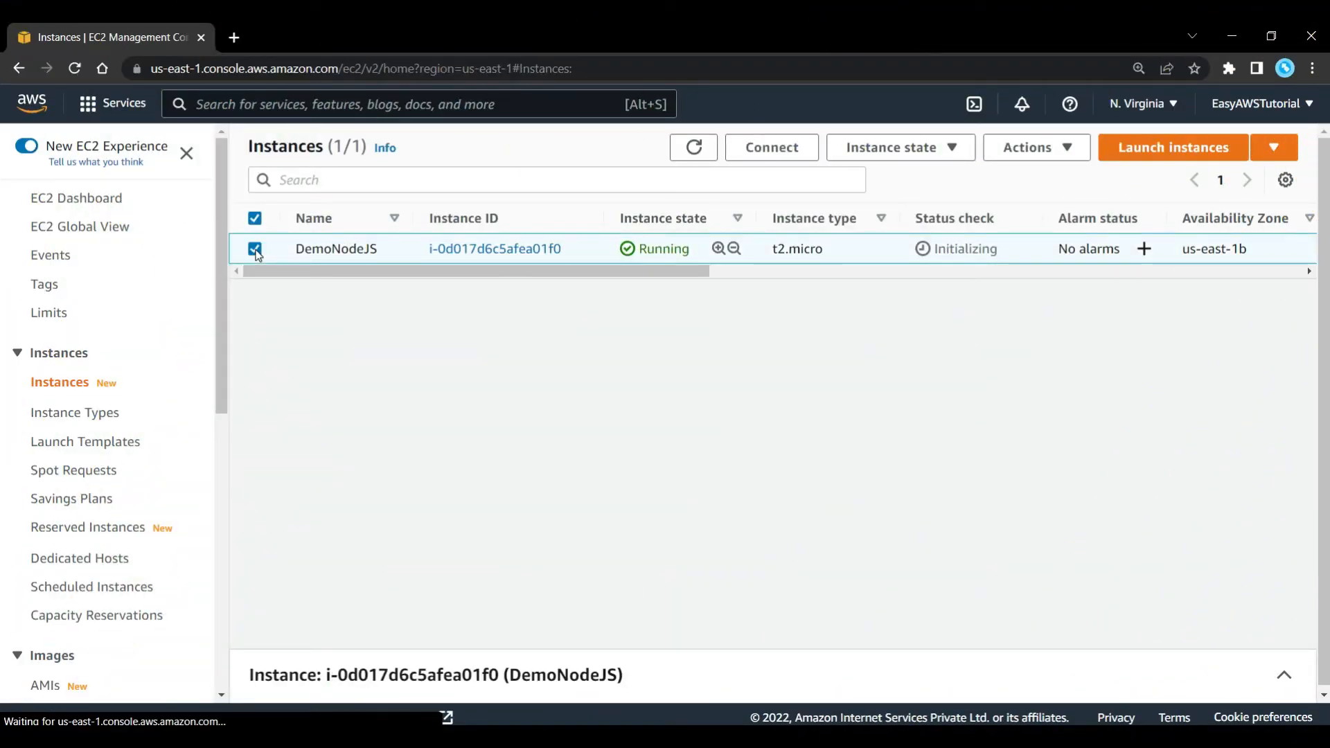
mouse_move(770, 147)
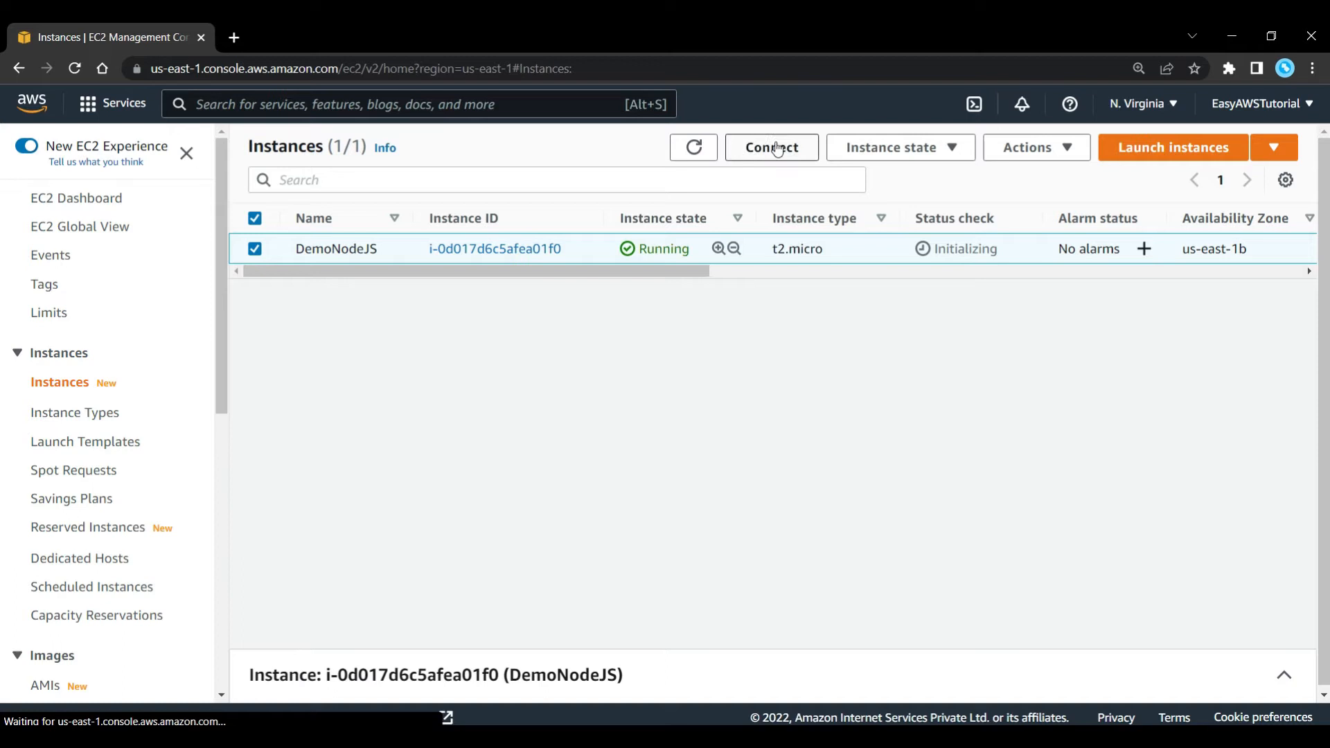
left_click(770, 147)
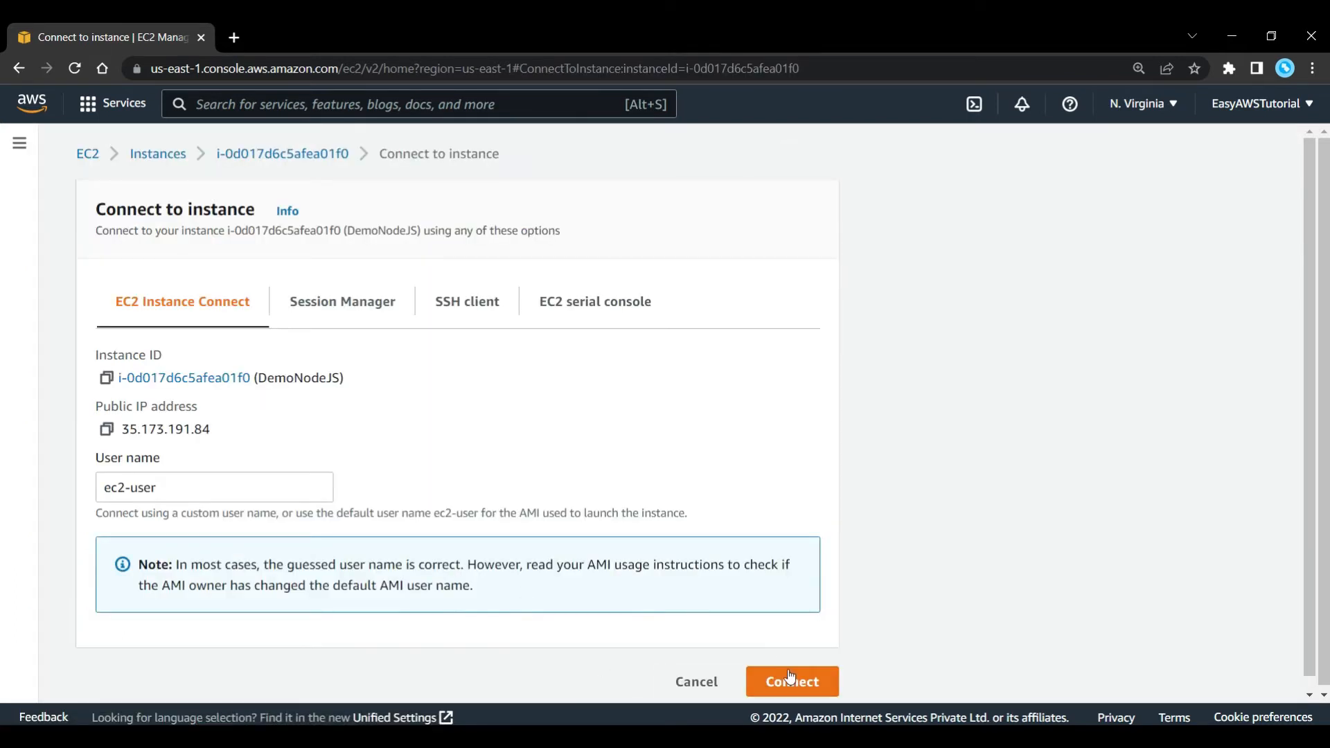
Connect via EC2 Instance Connect and add iptables INPUT/OUTPUT rules accepting port 80 traffic
left_click(790, 681)
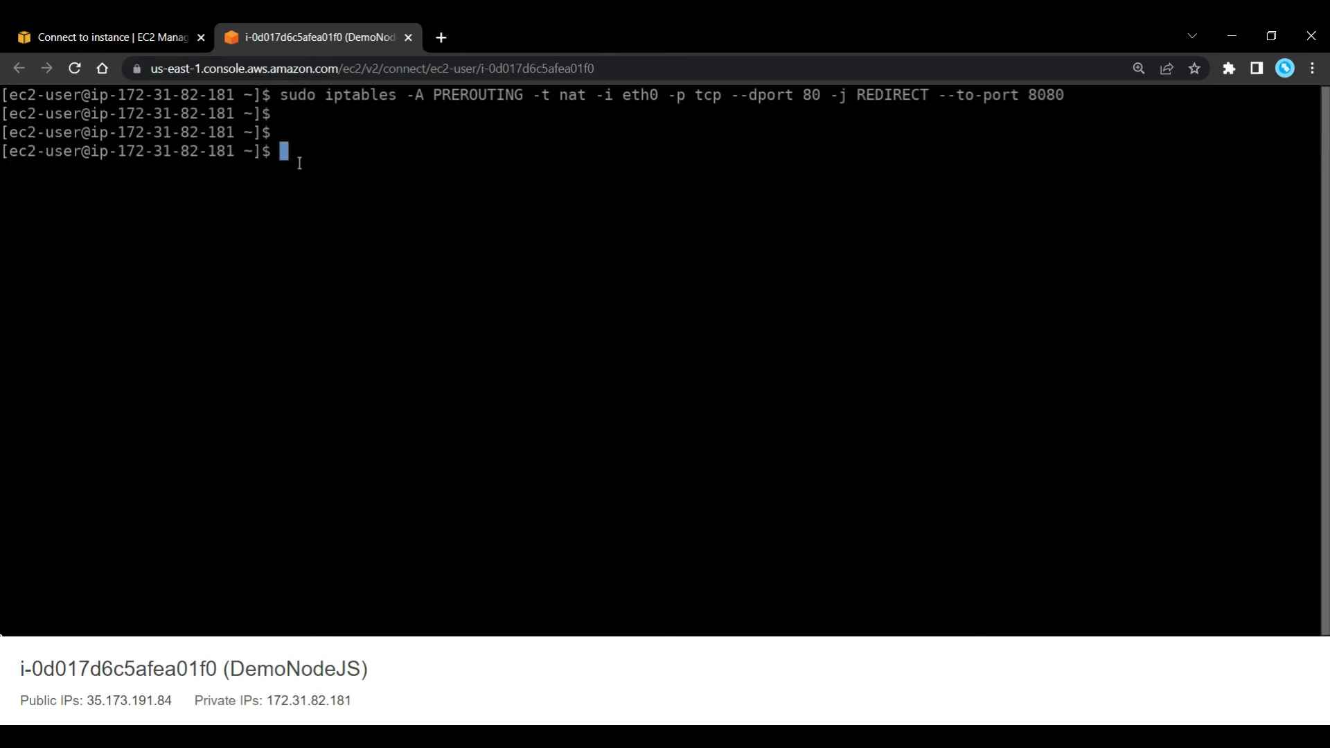
type("sudo iptables -A INPUT -p tcp -m tcp --sport 80 -j ACCEPT")
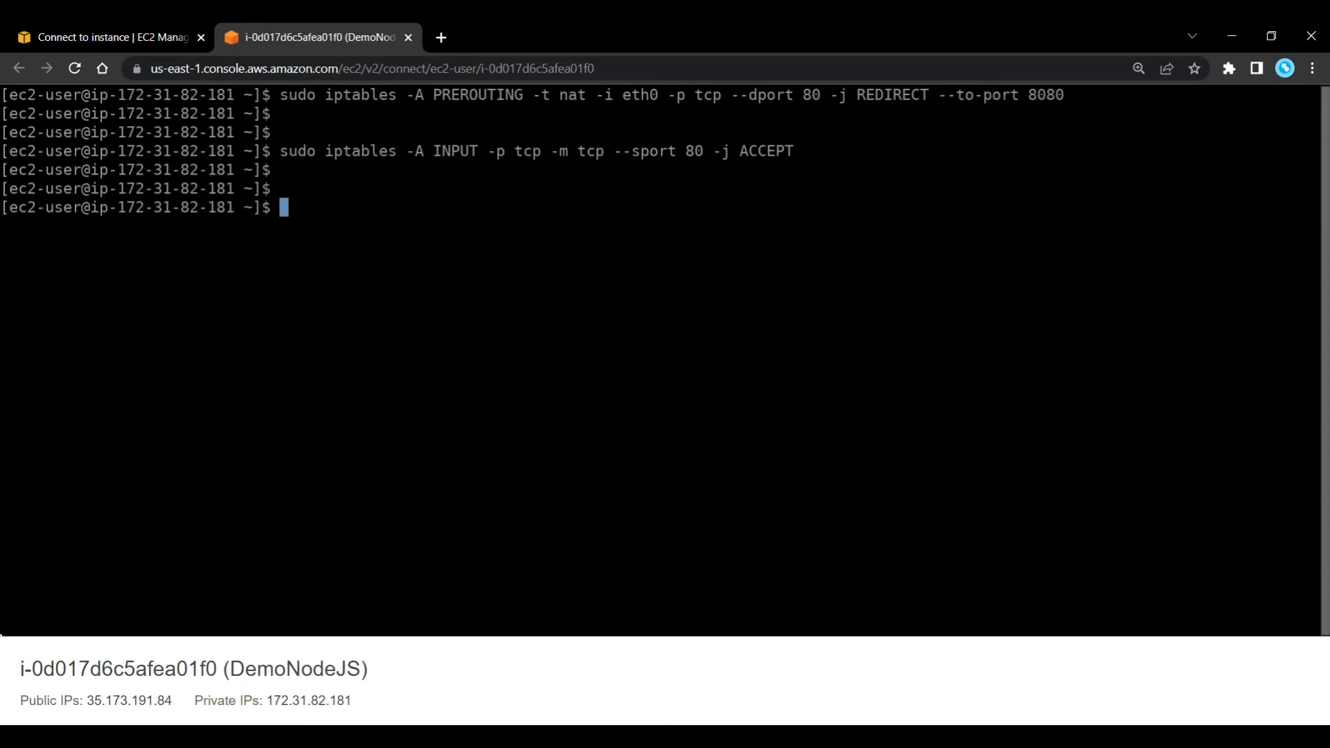
type("sudo iptables -A OUTPUT -p tcp -m tcp --dport 80 -j ACCEPT")
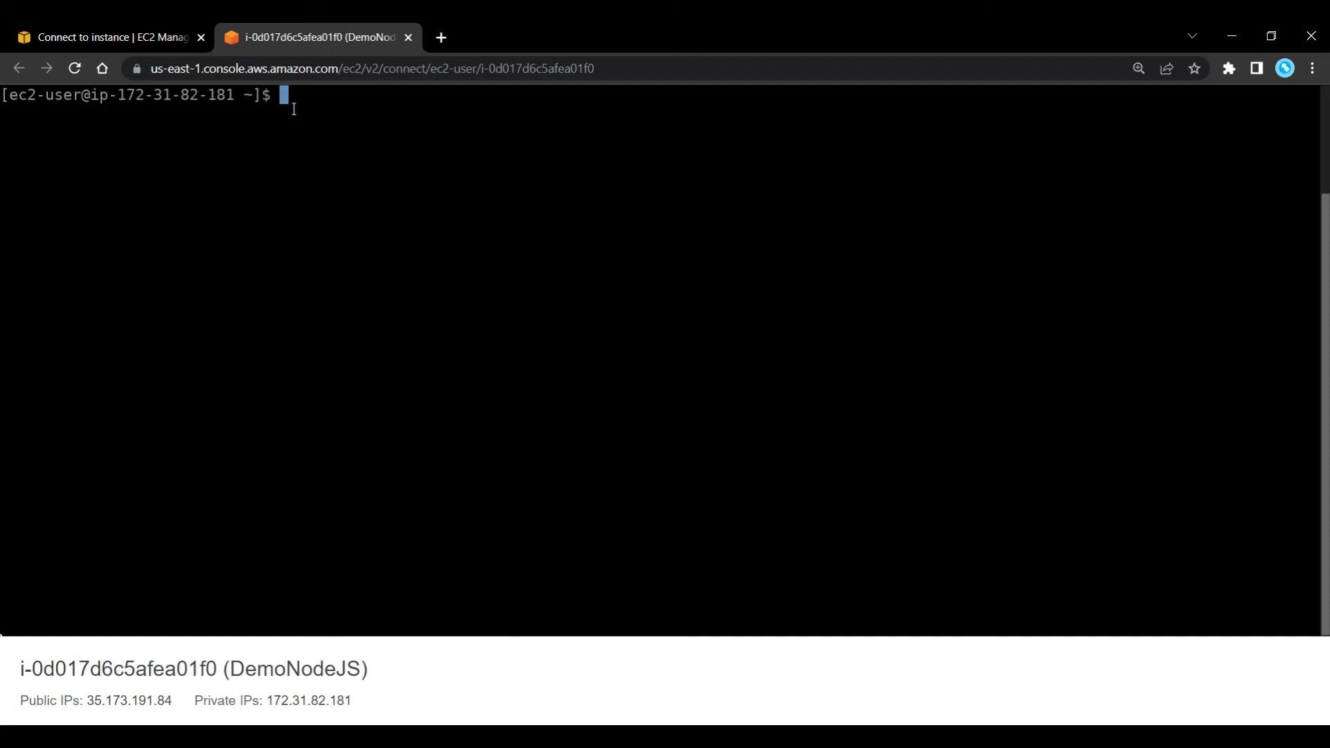
Install Node 8 with nvm and Express globally, then start a sudo yum install
type("nvm install 8")
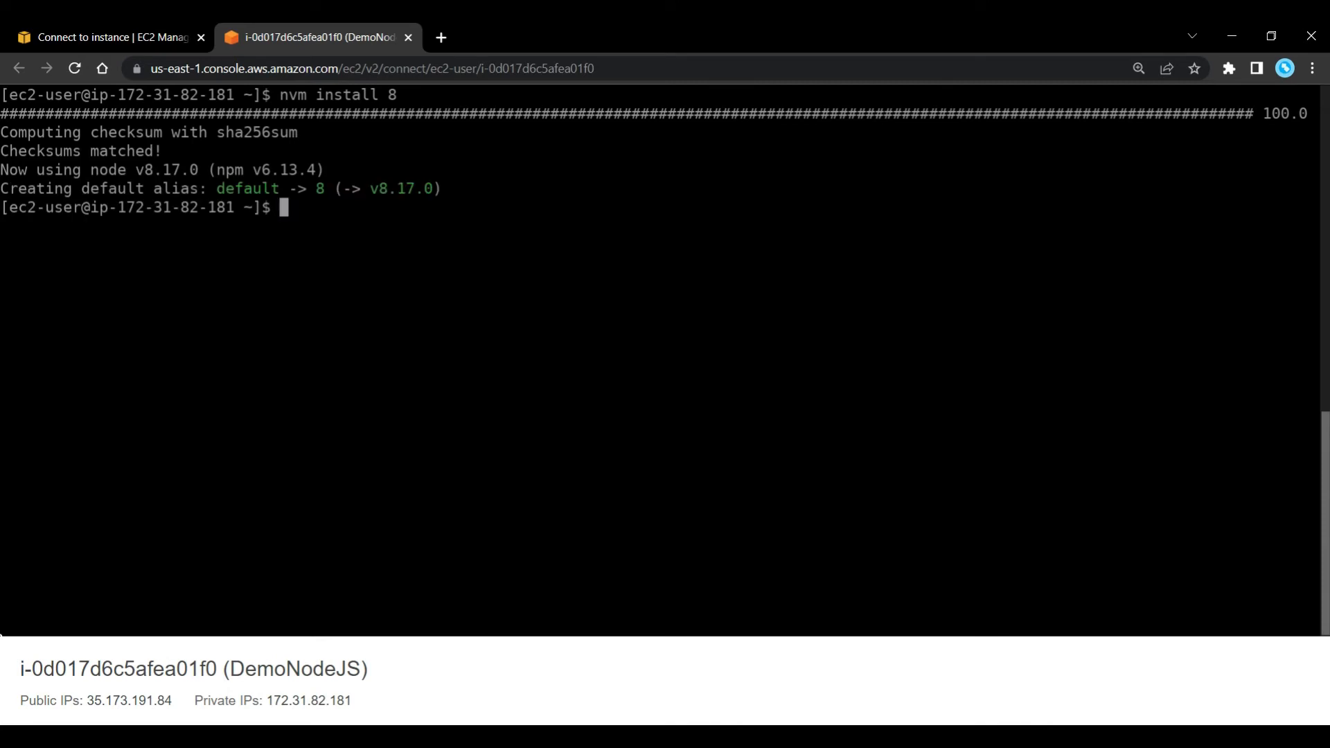
type("npm install express -g")
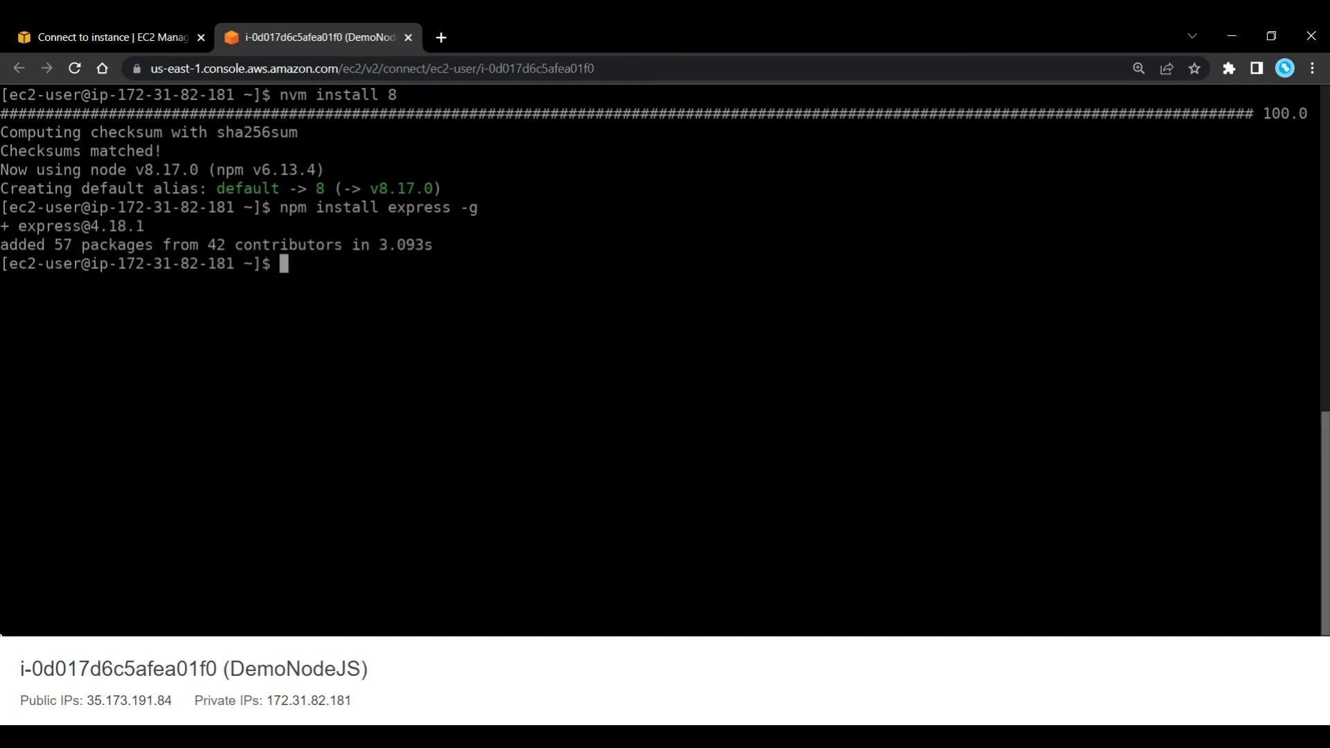
type("sudo yu")
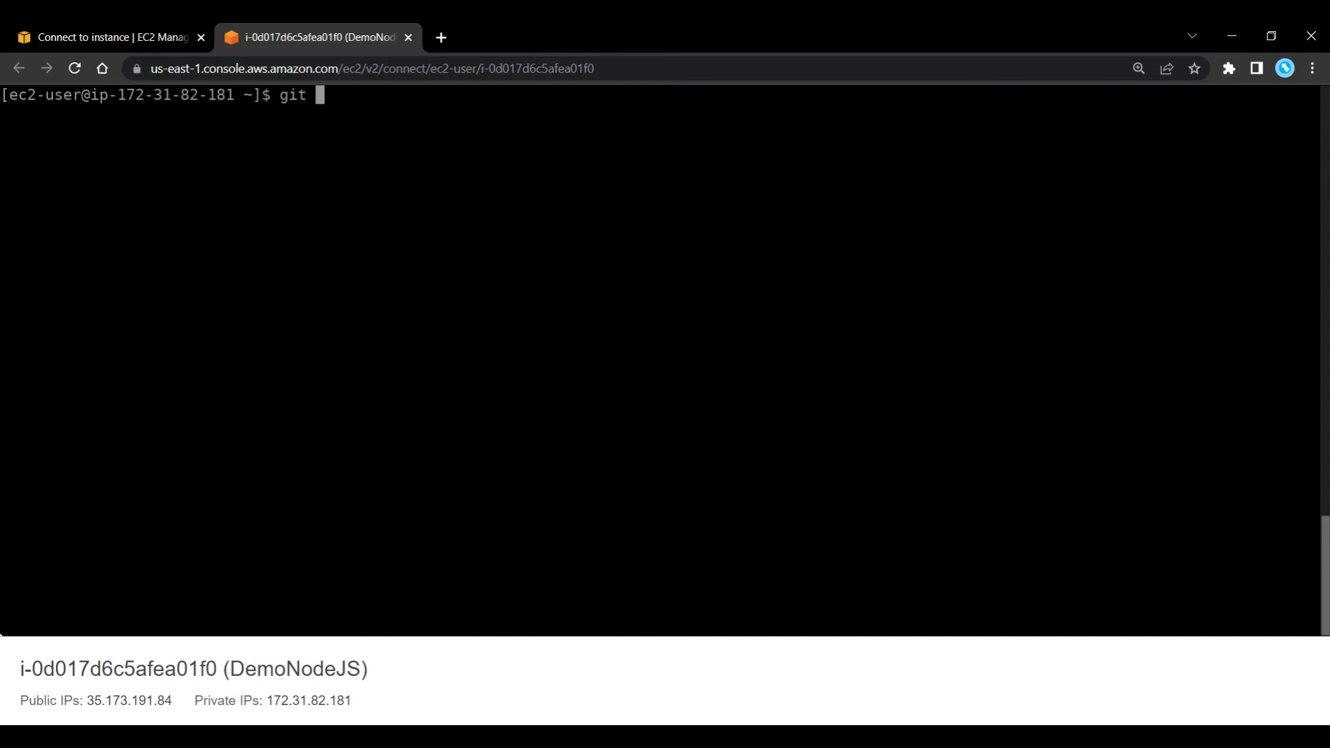
Clone node-js-sample, change into its folder and run npm install
type("cone")
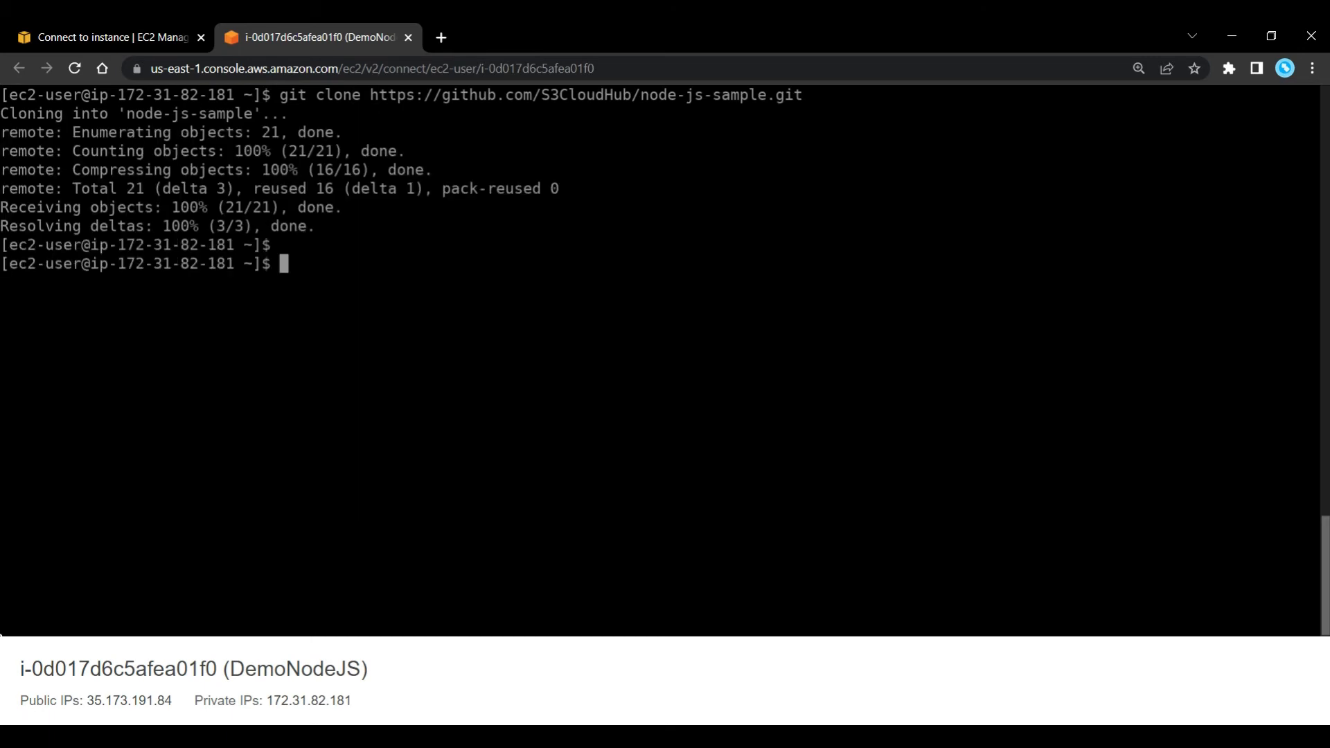
type("cd")
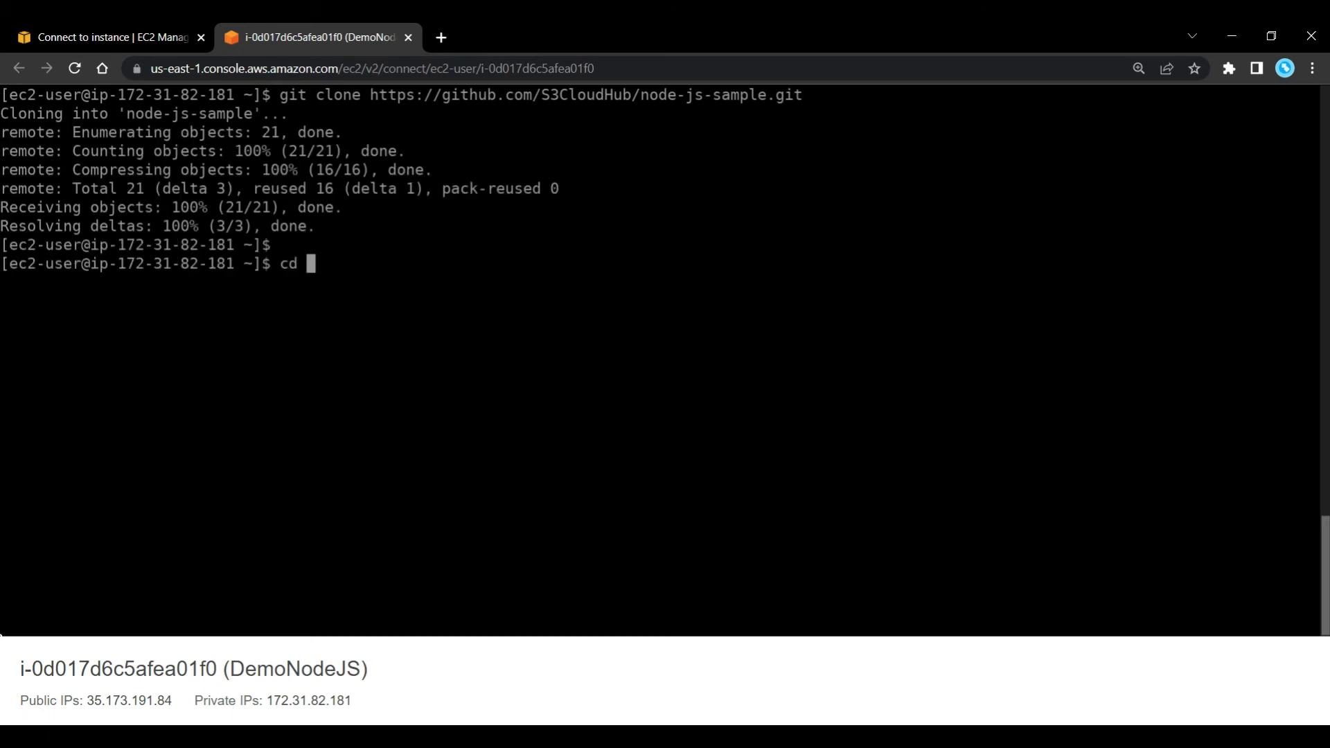
type("node-js-sample/")
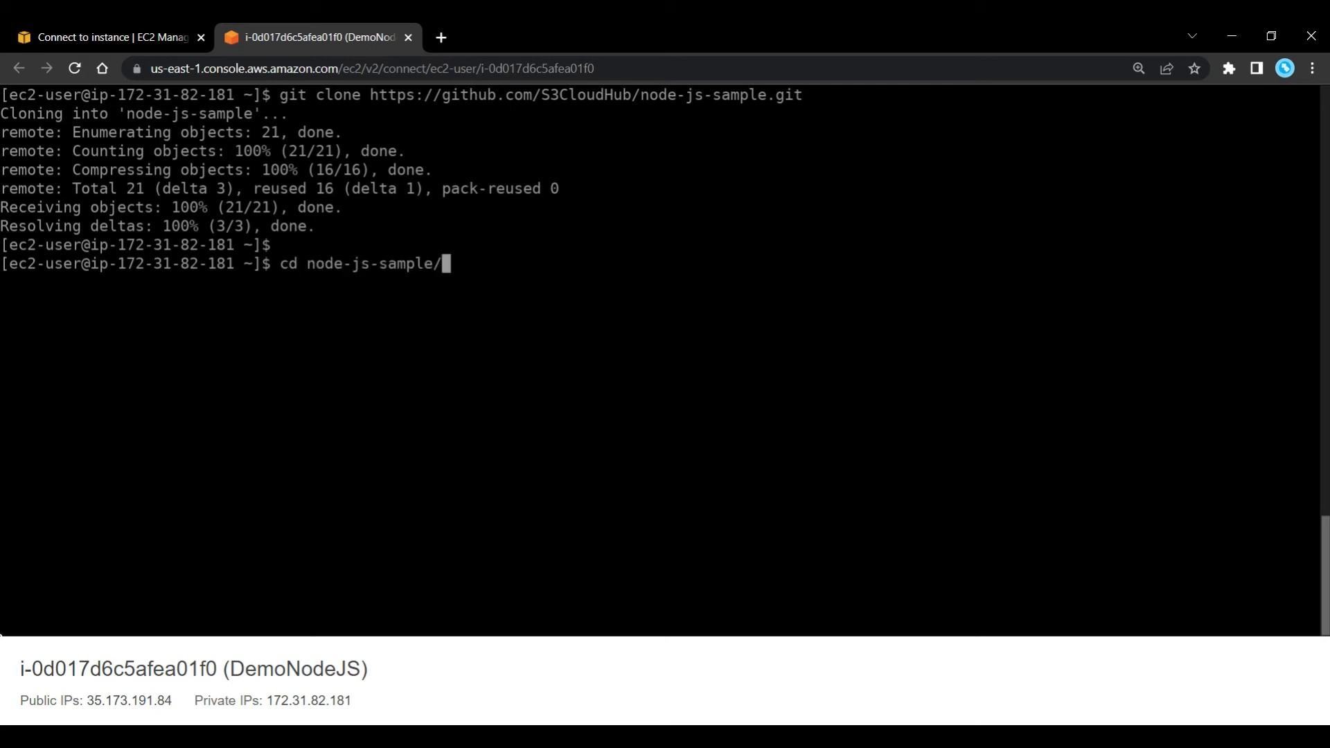
type("npm in")
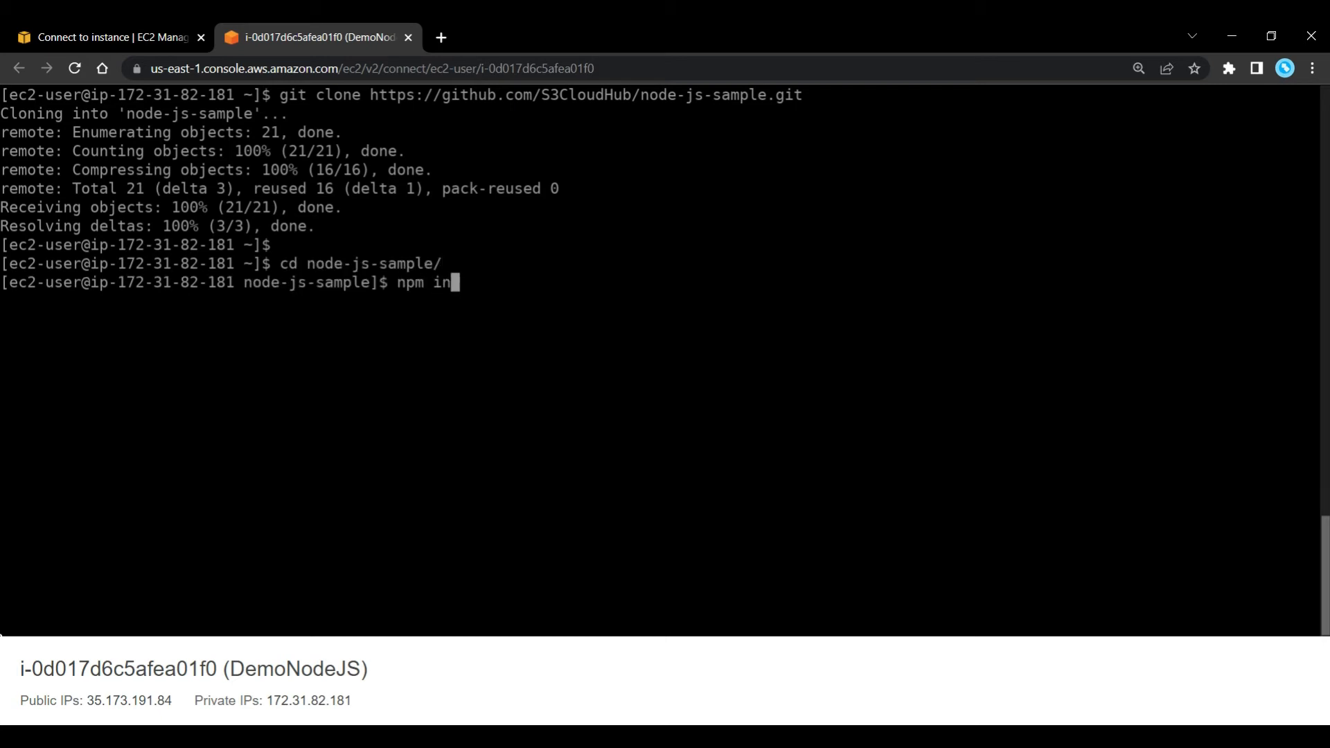
type("stall")
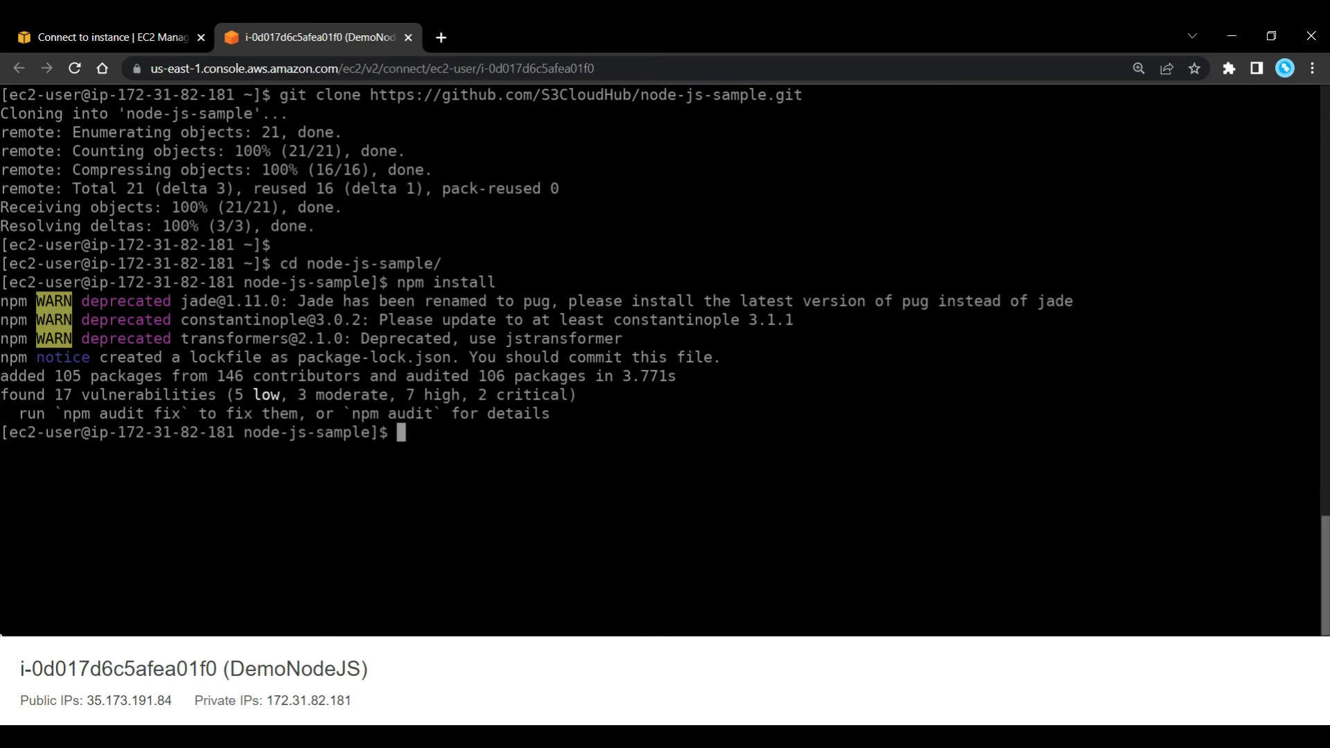
Start the app with DEBUG=node-js-sample:* npm start, listening on port 8080
type("DEBUG=node-js-sample:* npm start")
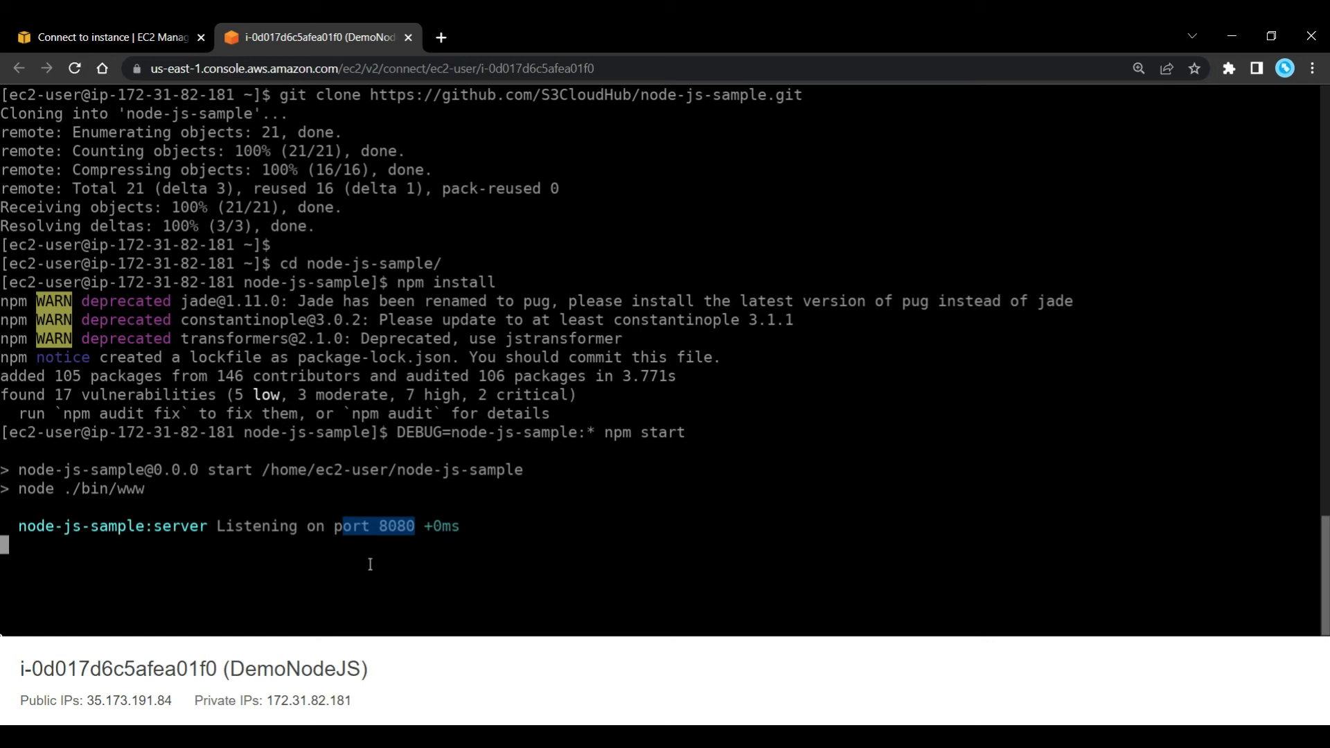
mouse_move(357, 539)
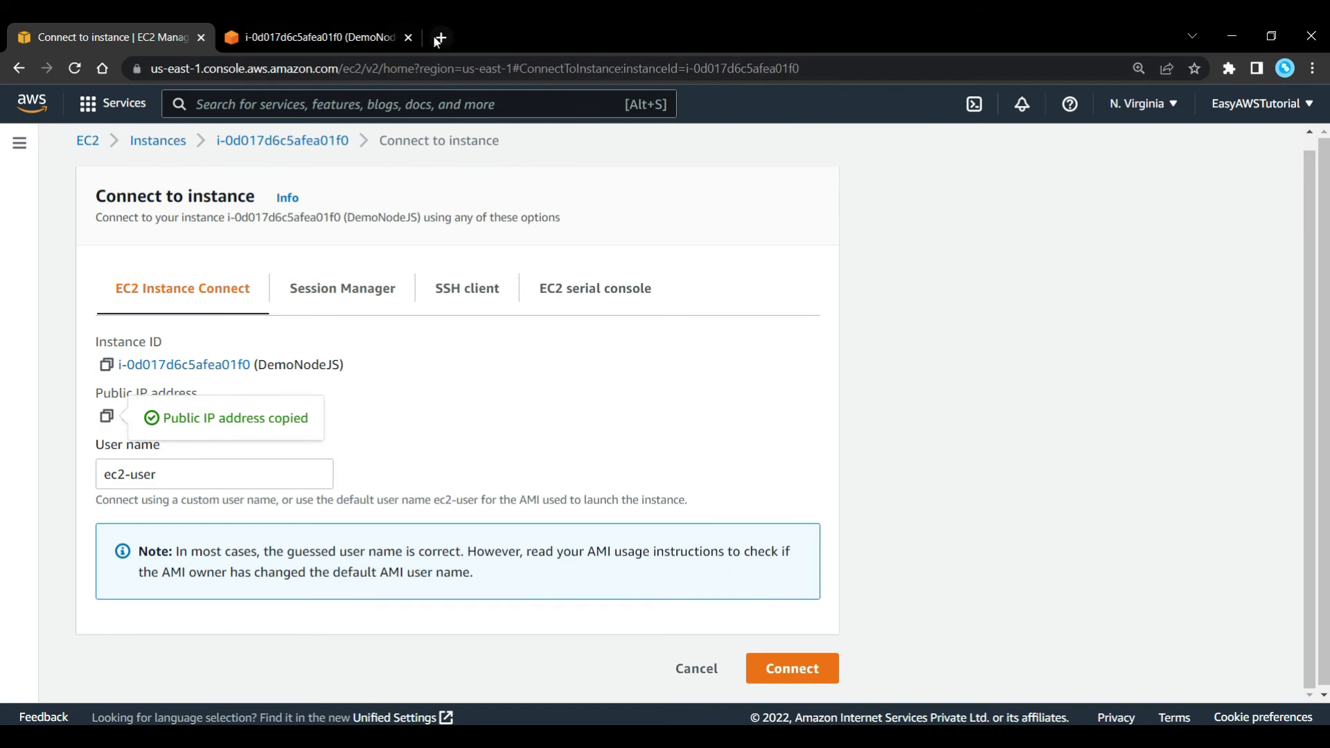
View the S3CloudHub welcome page at the instance's public IP, then return to EC2
left_click(439, 37)
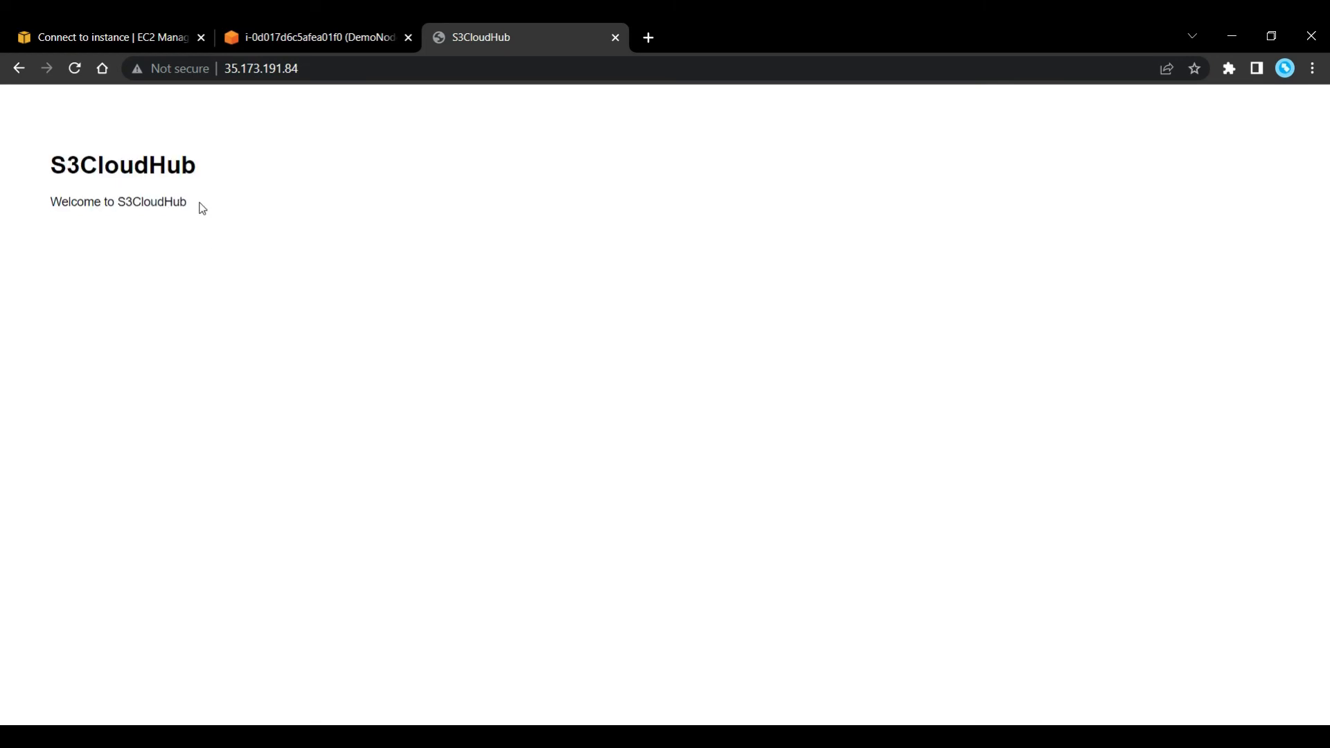
double_click(152, 203)
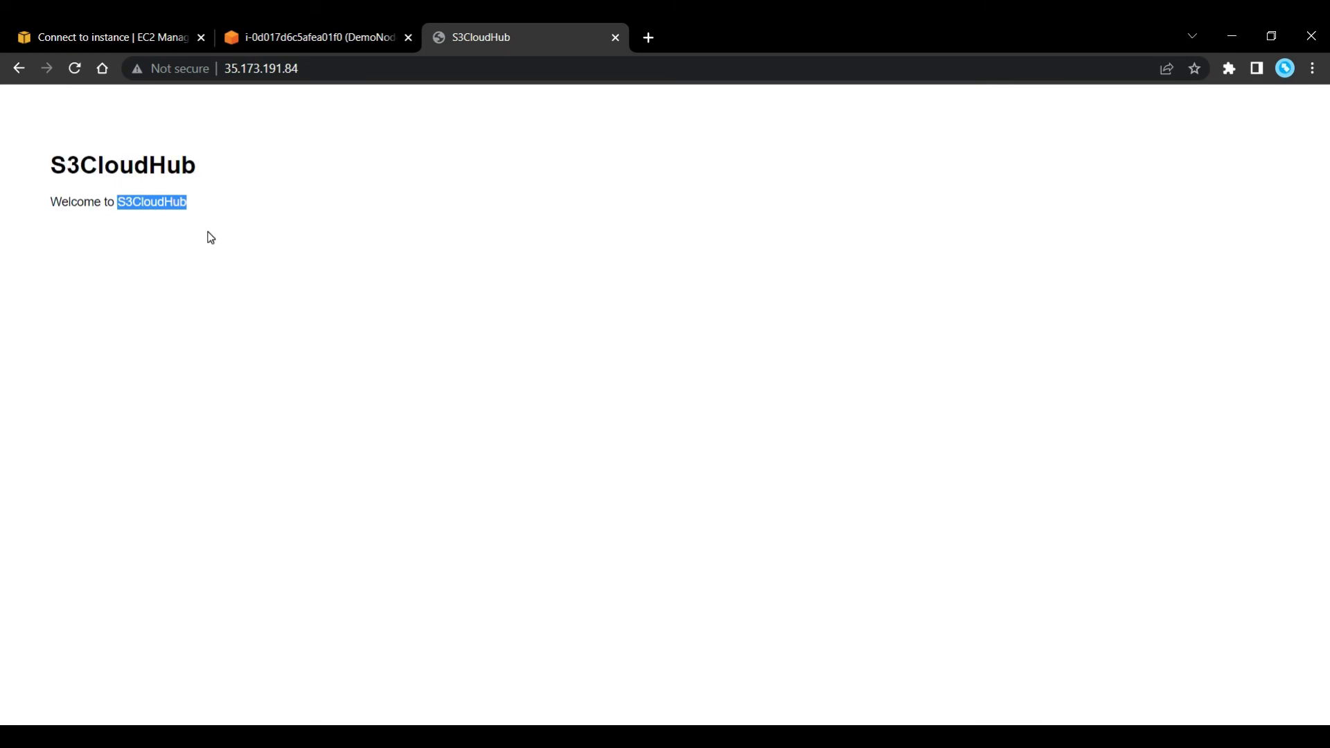
left_click(111, 37)
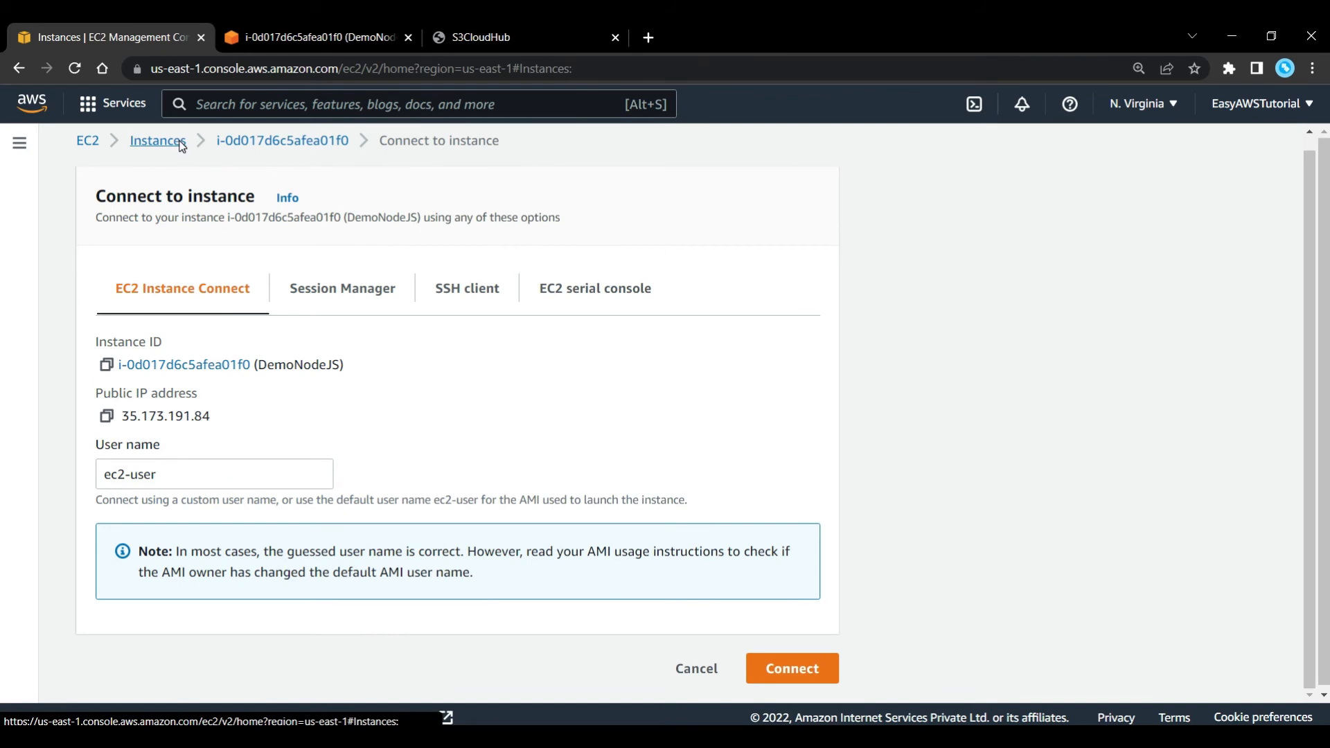
Create an image from DemoNodeJS named NodeJSDemo with a Nodejs description
left_click(156, 140)
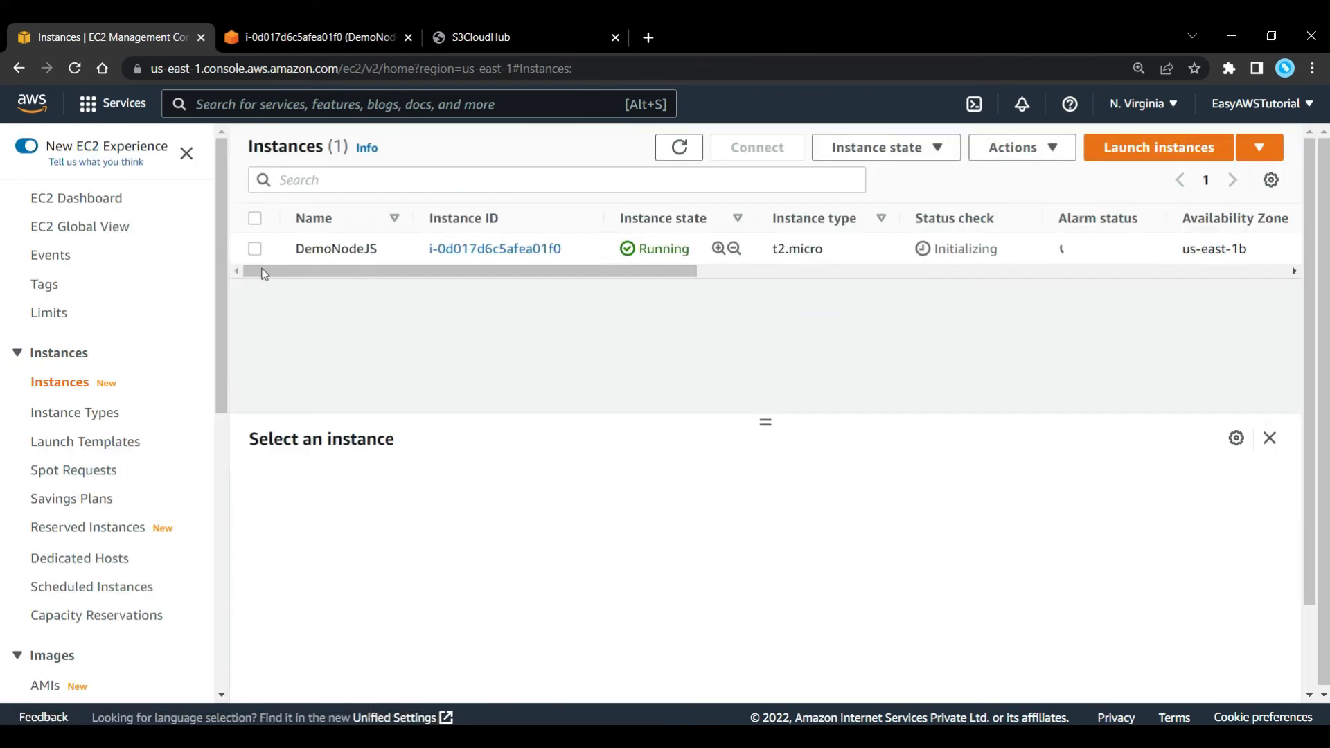
left_click(255, 248)
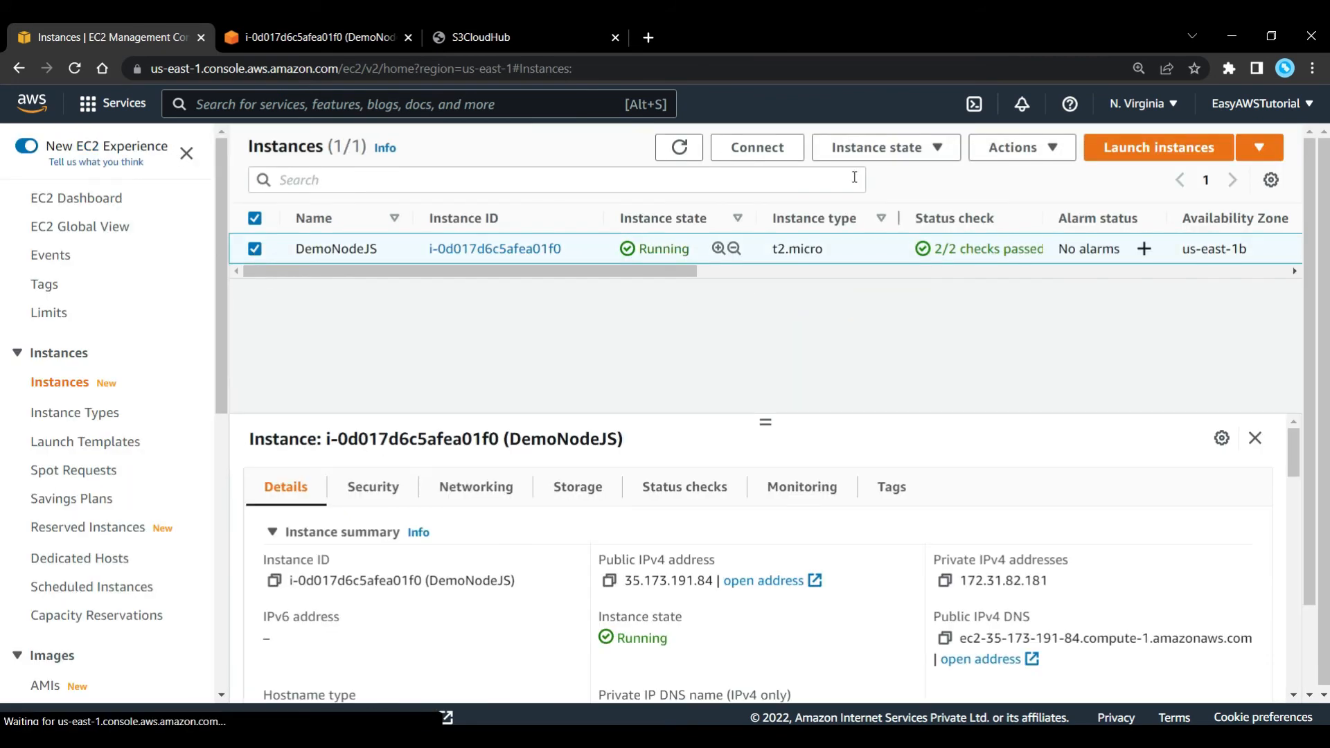
left_click(1014, 147)
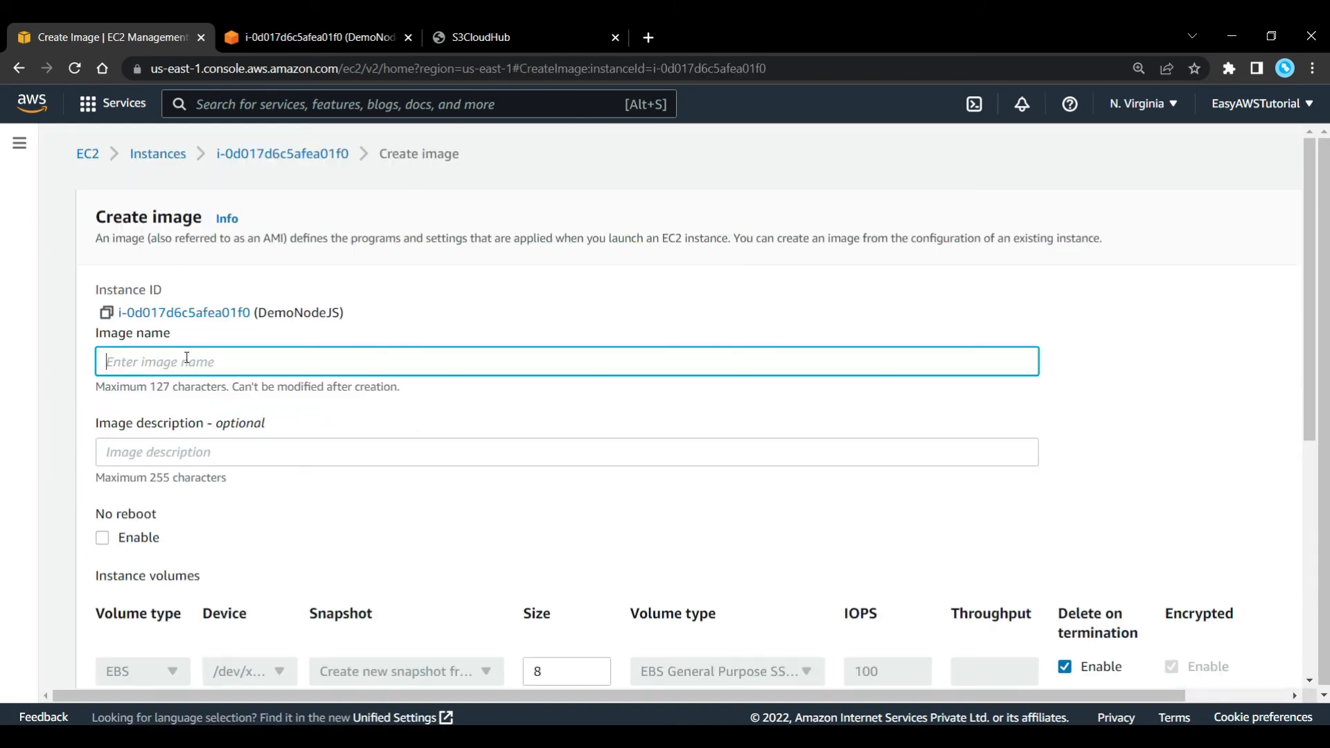
type("NodeJSDemo")
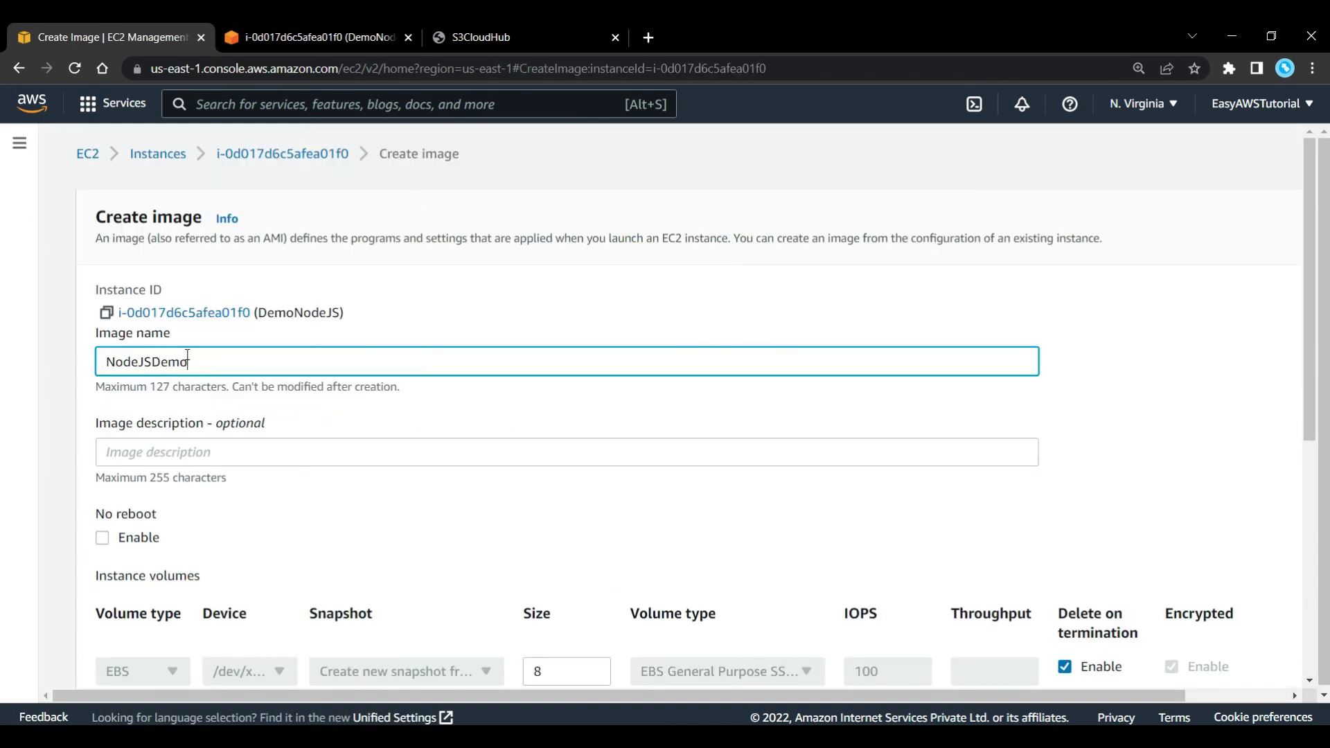
type("Nodejs wit")
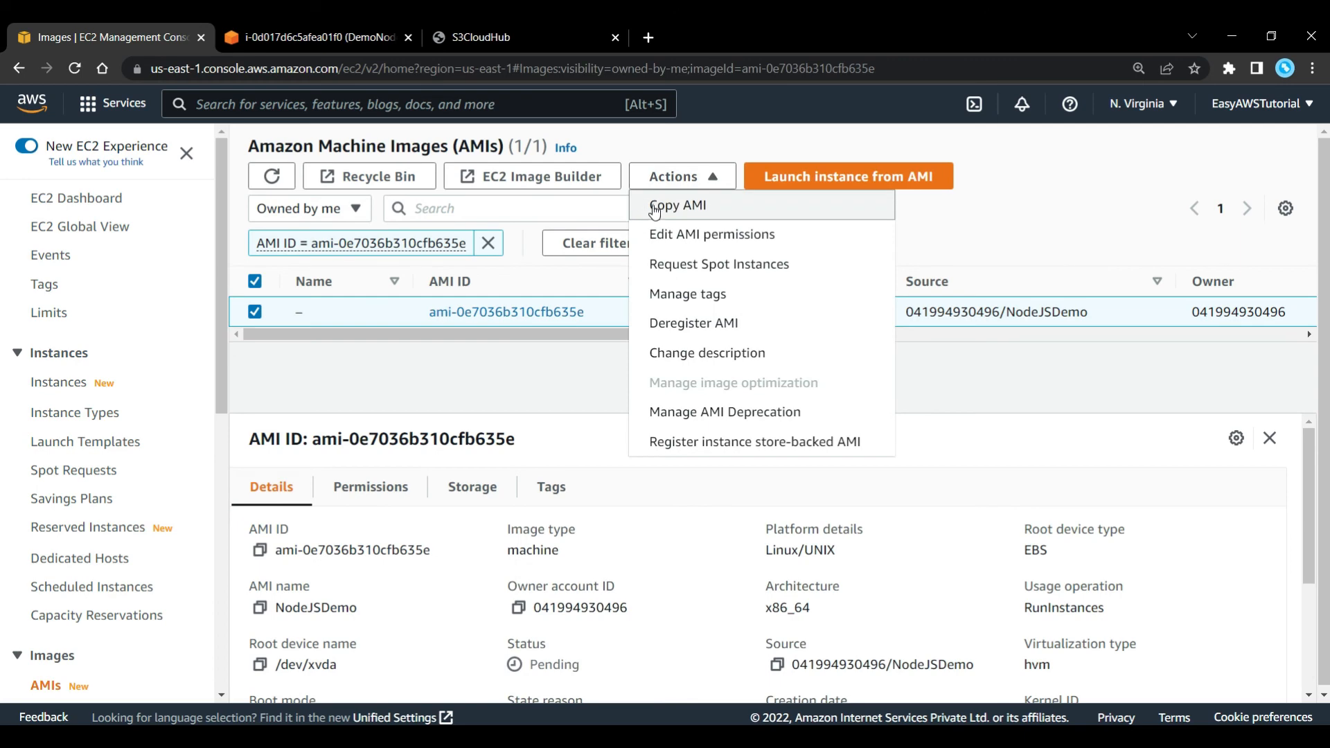
Copy the NodeJSDemo AMI to Asia Pacific (Mumbai) and confirm
left_click(678, 205)
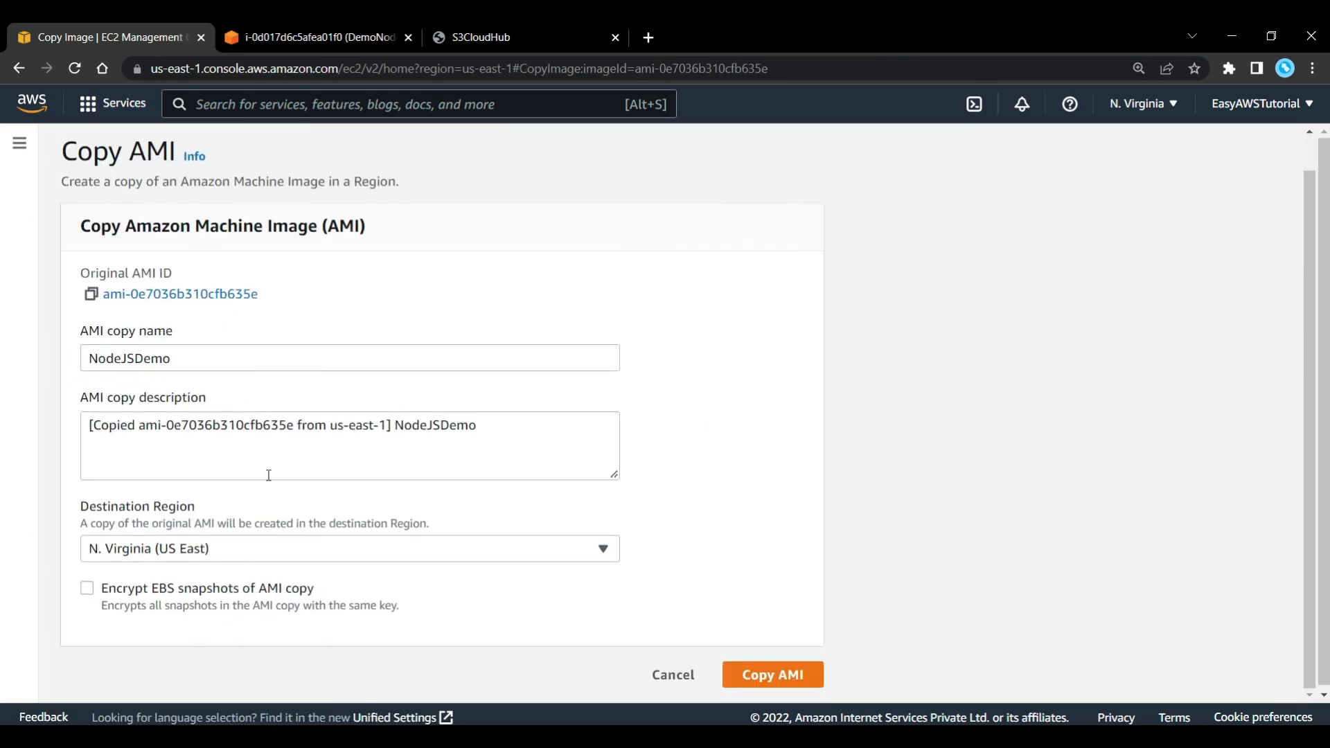
left_click(349, 549)
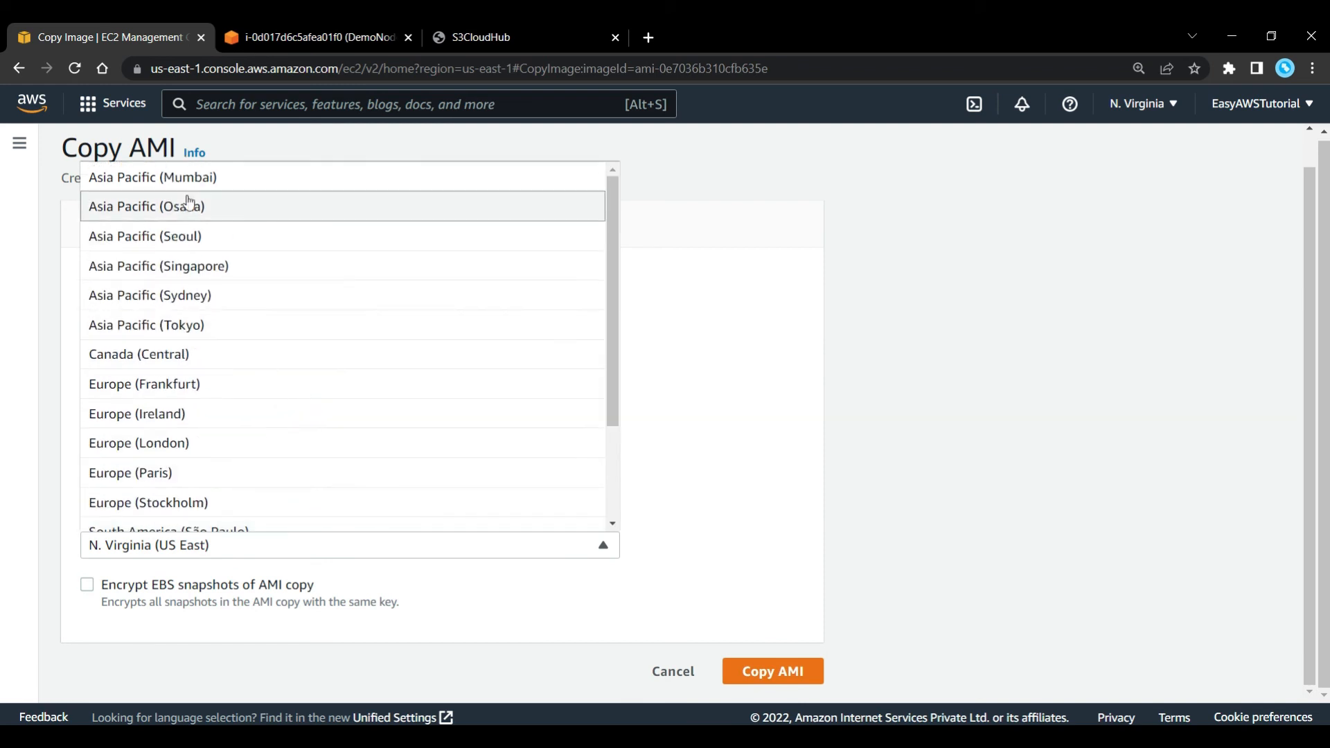
left_click(153, 176)
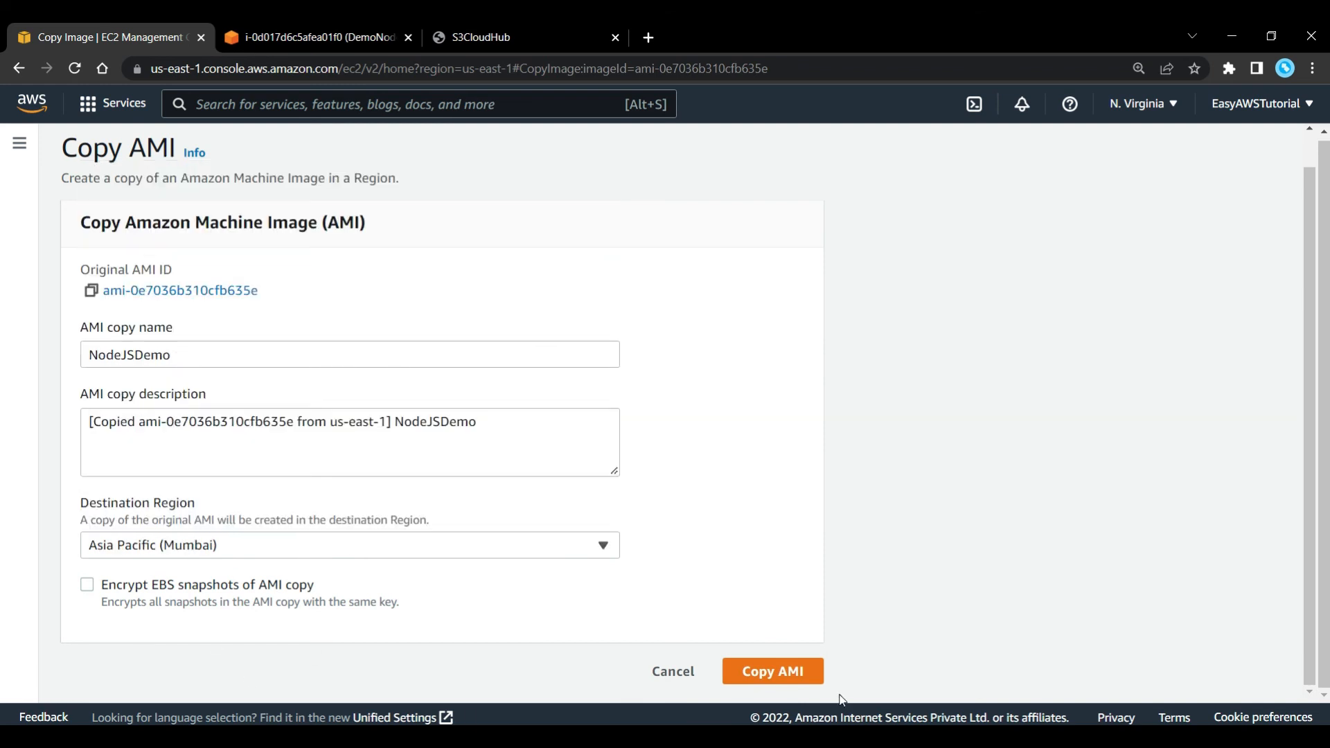
left_click(770, 670)
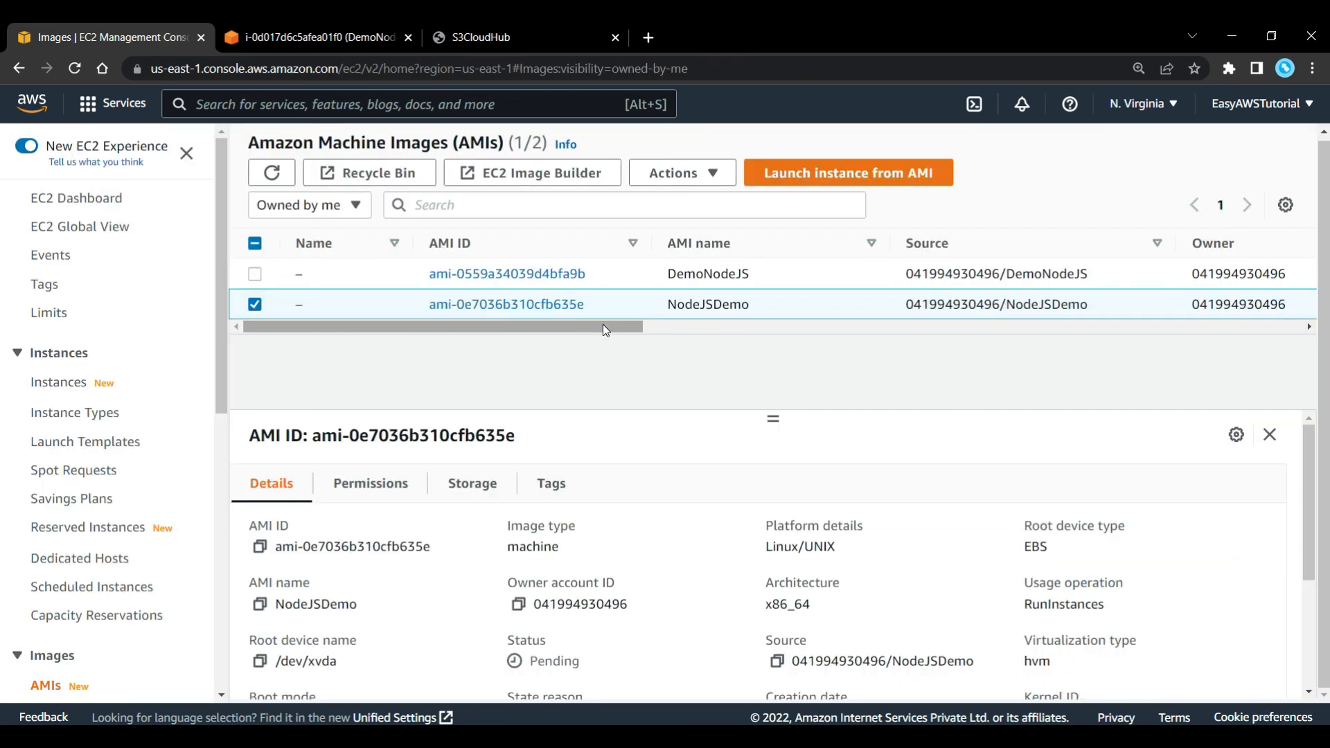
mouse_move(609, 331)
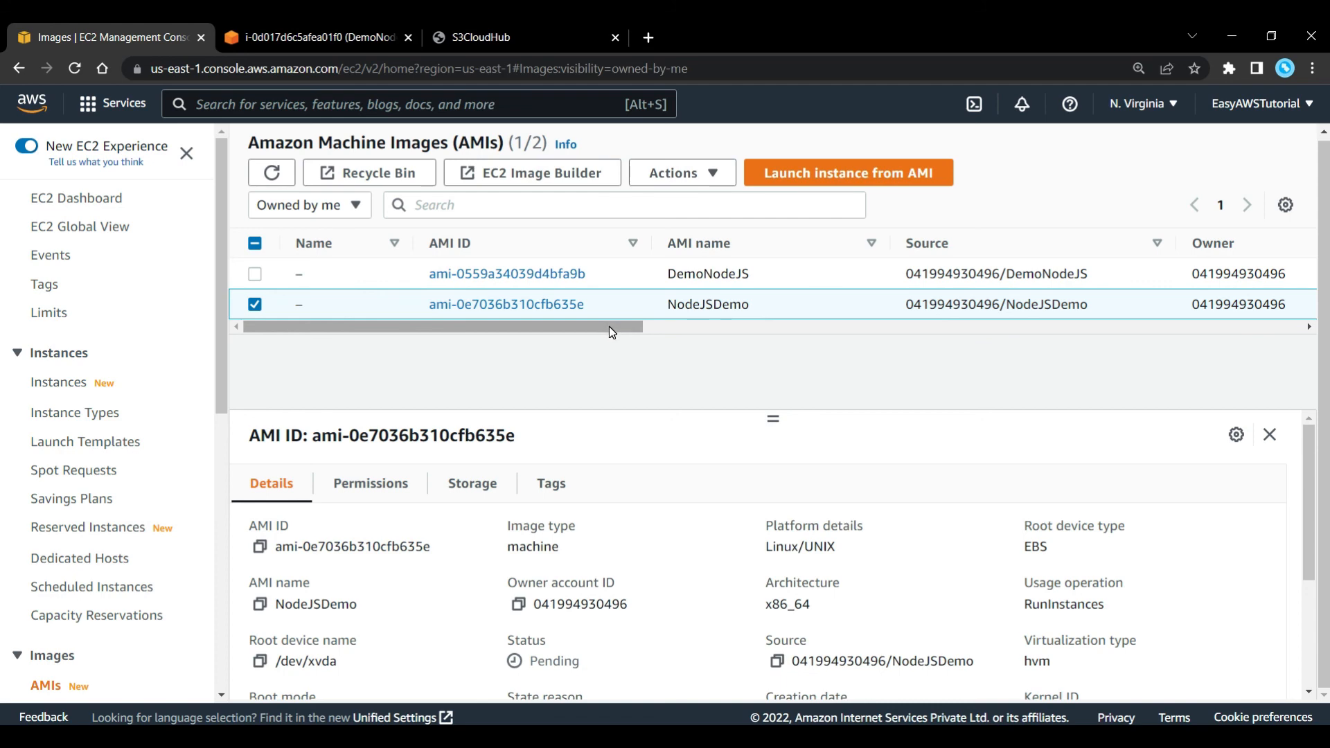